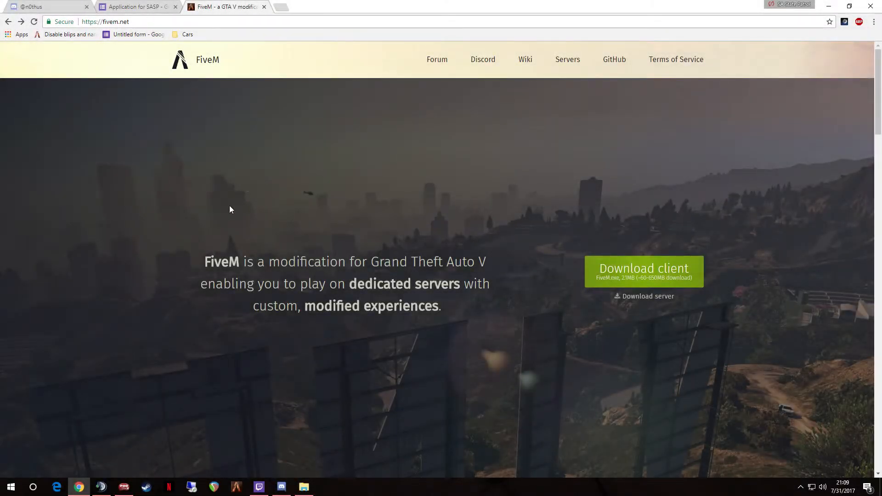
pyautogui.moveTo(188, 228)
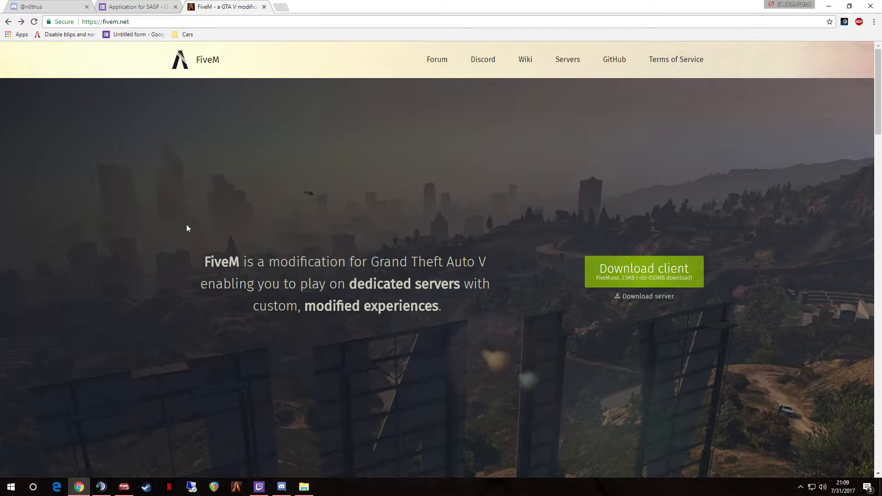
pyautogui.moveTo(194, 225)
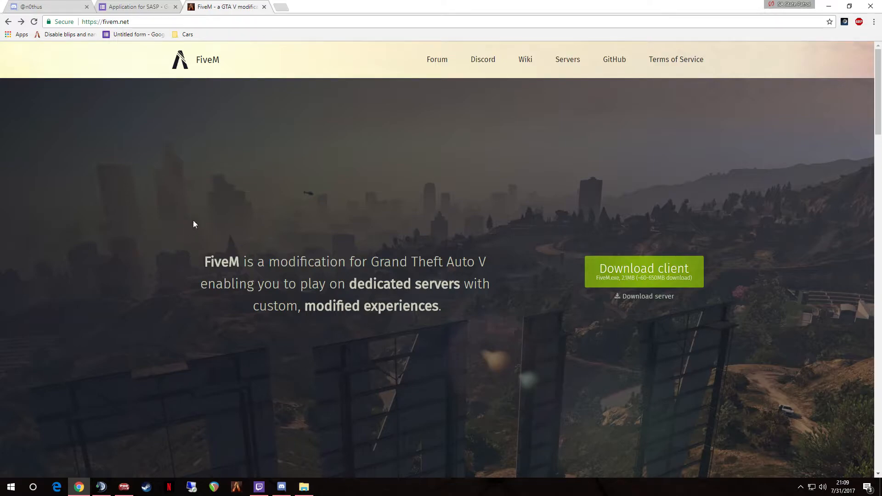
pyautogui.moveTo(164, 269)
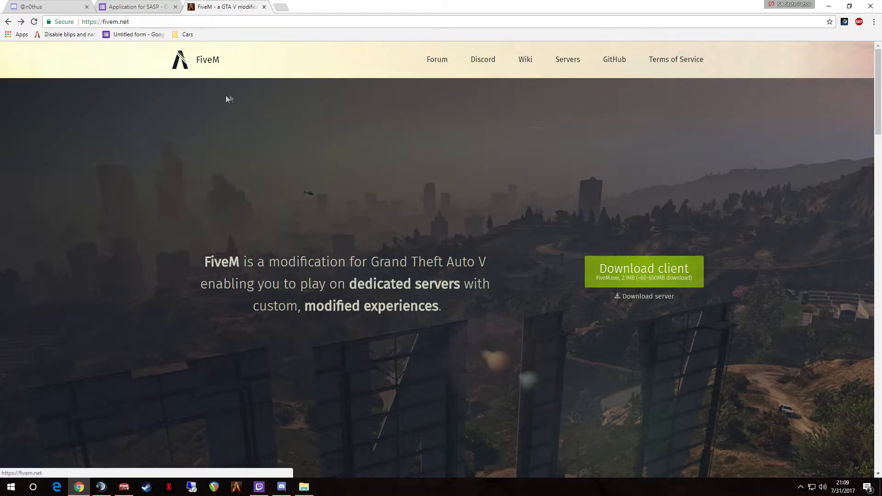
# Go to the FiveM forum and browse the Releases topics under Resource Development & Modding.
pyautogui.click(437, 59)
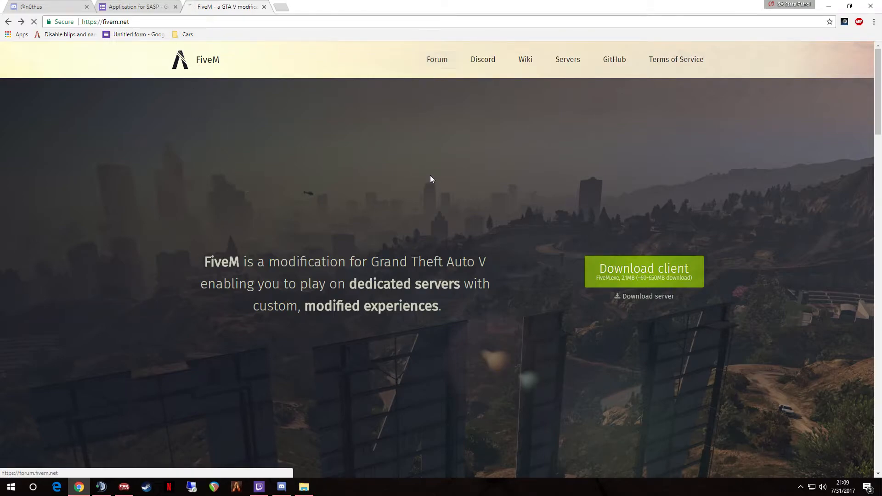
pyautogui.click(436, 58)
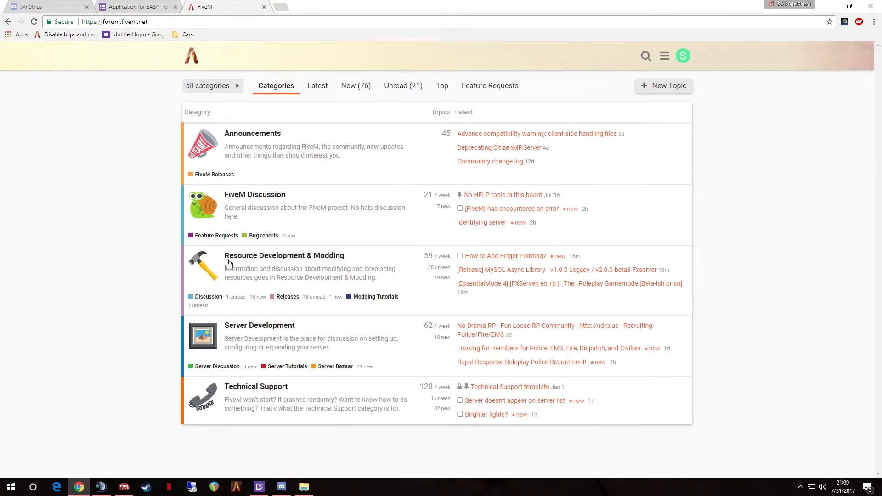
pyautogui.click(287, 297)
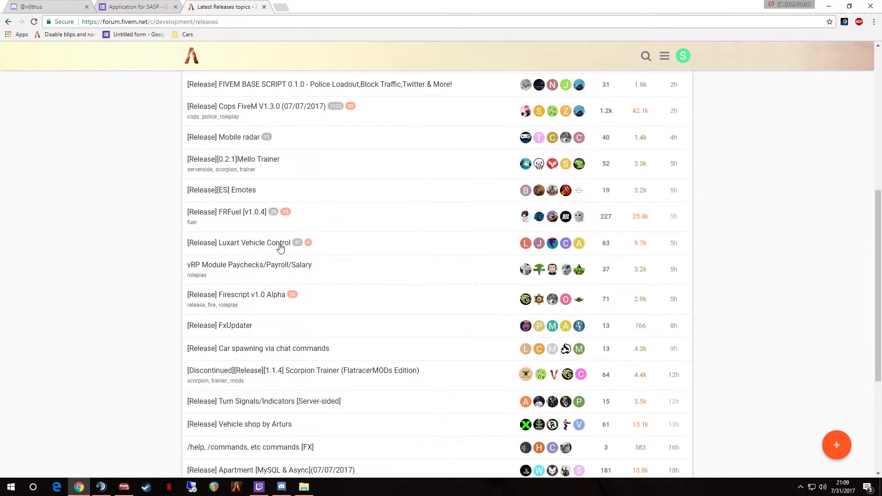
pyautogui.scroll(3)
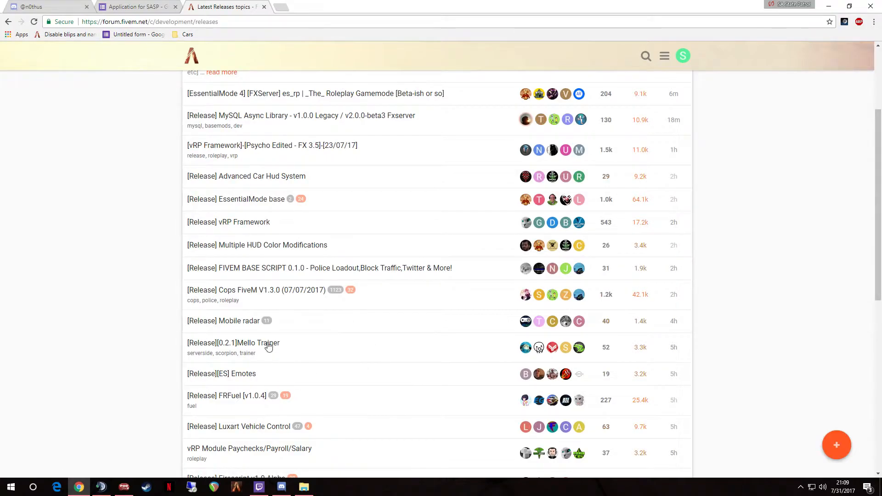
pyautogui.scroll(3)
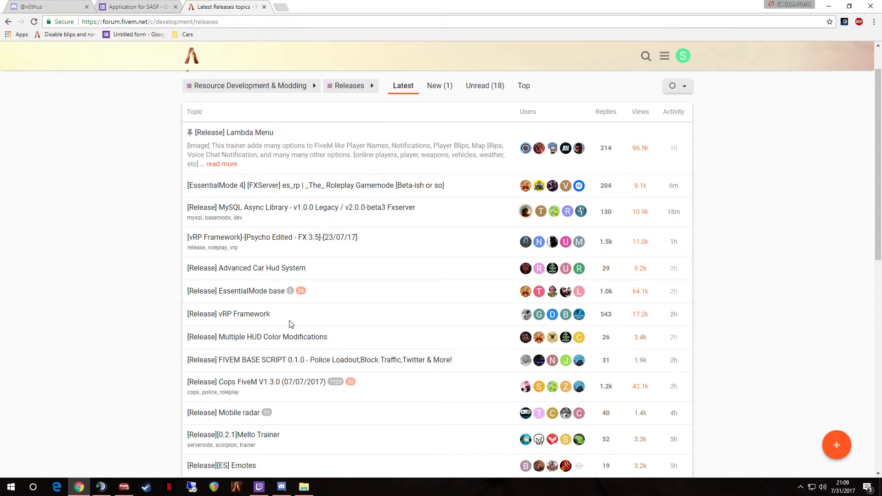
# View the [Release] Mobile radar topic and jump back to its first post.
pyautogui.click(222, 413)
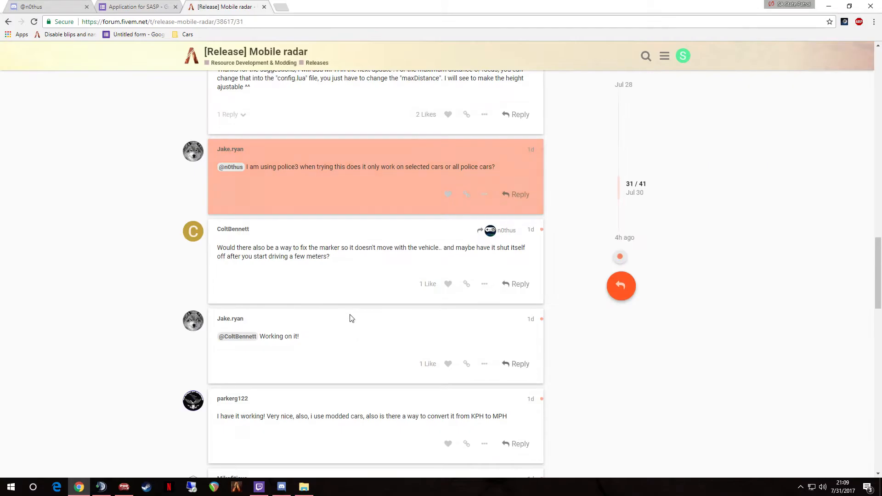
pyautogui.scroll(3)
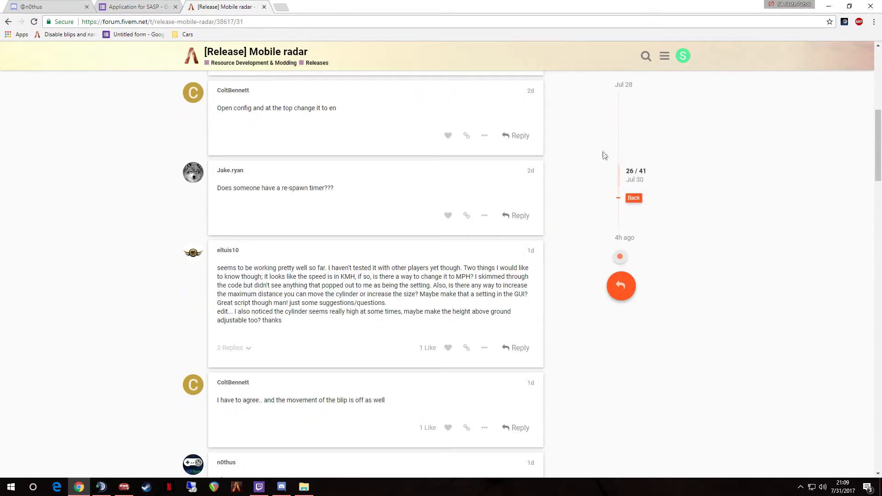
pyautogui.click(634, 198)
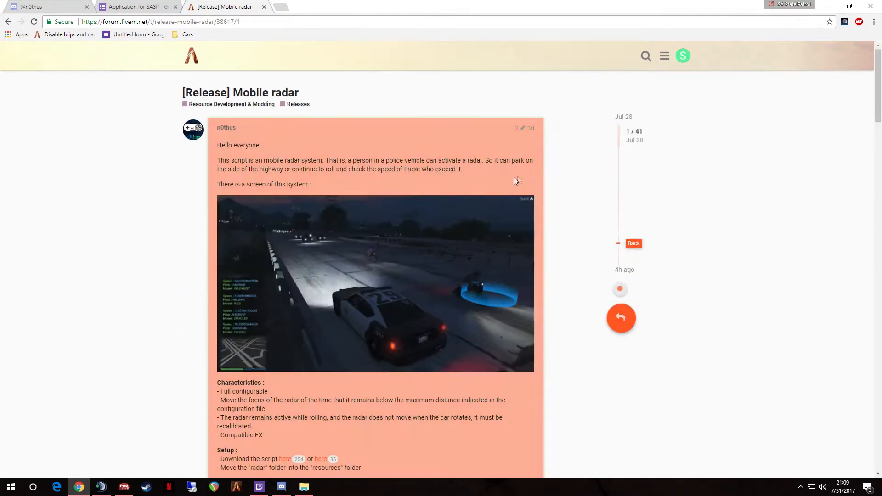
pyautogui.scroll(-3)
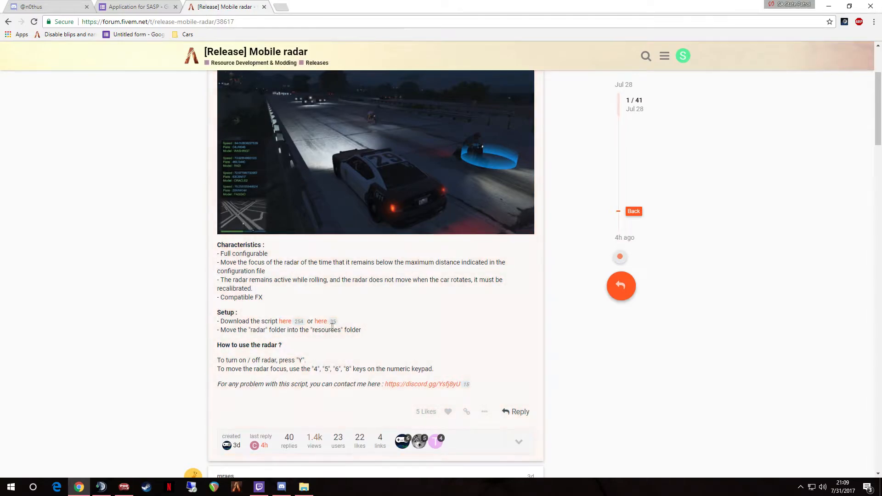
pyautogui.moveTo(285, 321)
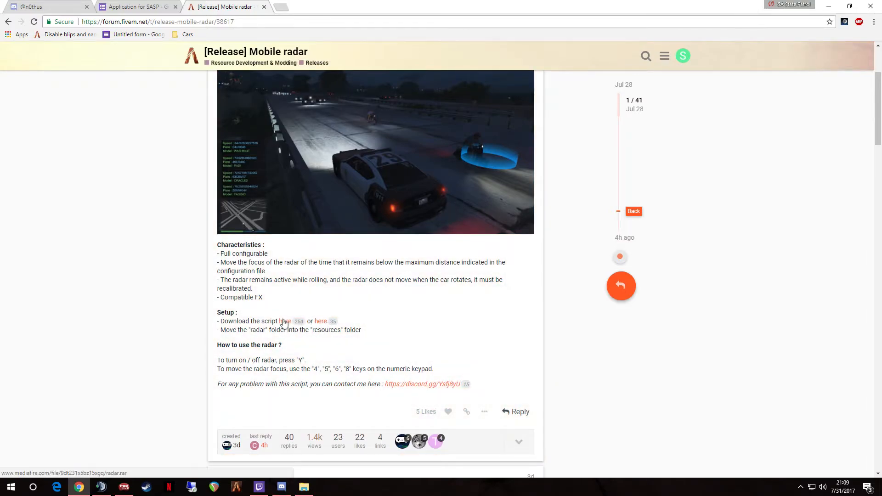
# Download the radar script archive from the 'here' link under Setup.
pyautogui.click(285, 320)
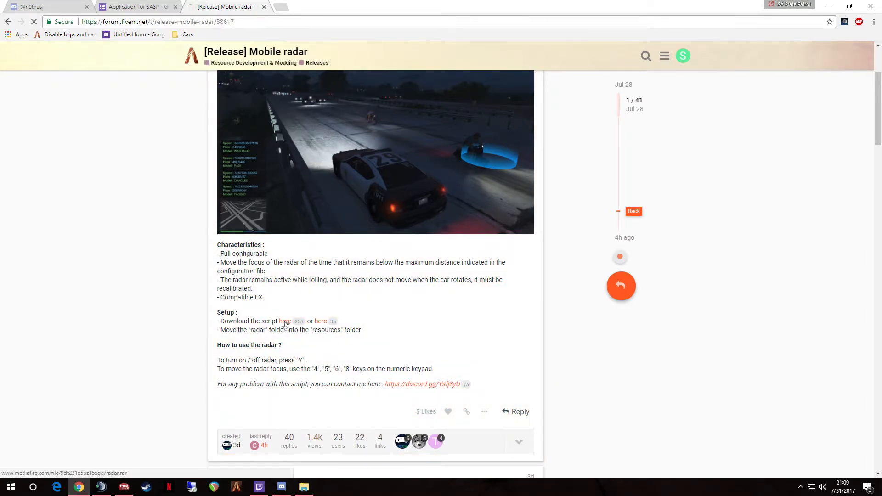
pyautogui.click(284, 320)
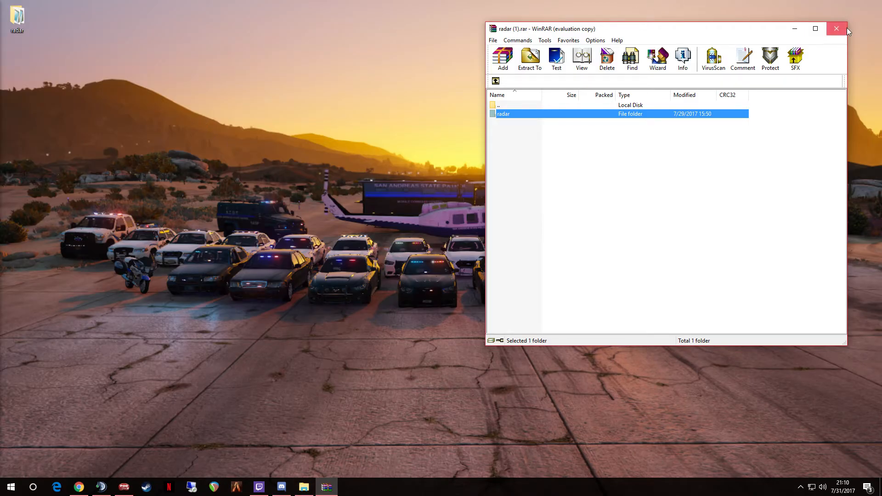
# Close the radar.rar archive in WinRAR and bring up a File Explorer window.
pyautogui.click(836, 29)
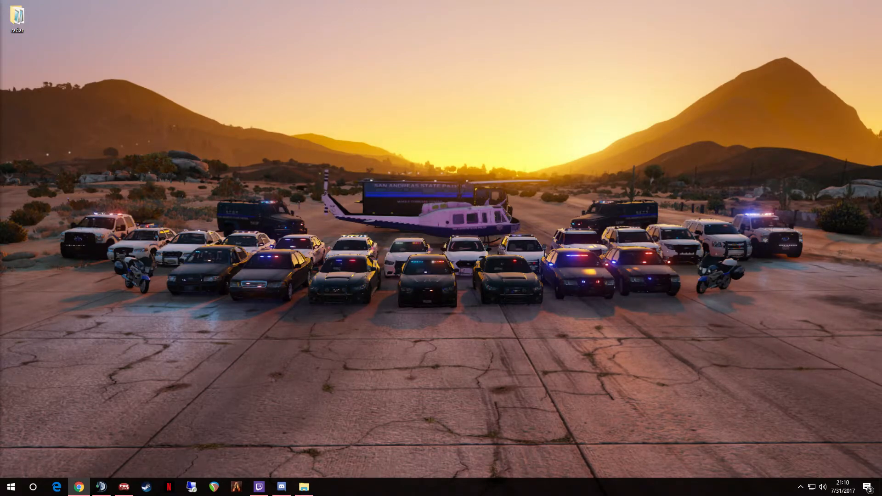
pyautogui.click(304, 487)
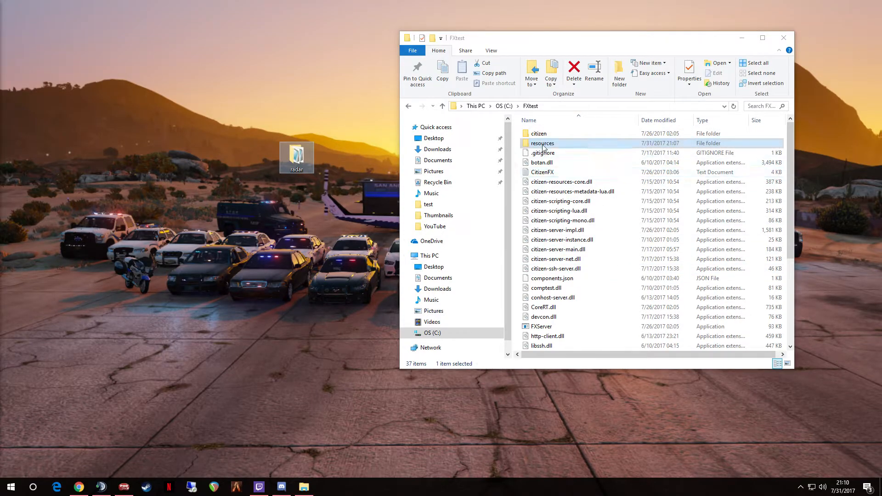
# Move the radar folder from the desktop into FXtest's resources folder and view its Lua files.
pyautogui.doubleClick(542, 144)
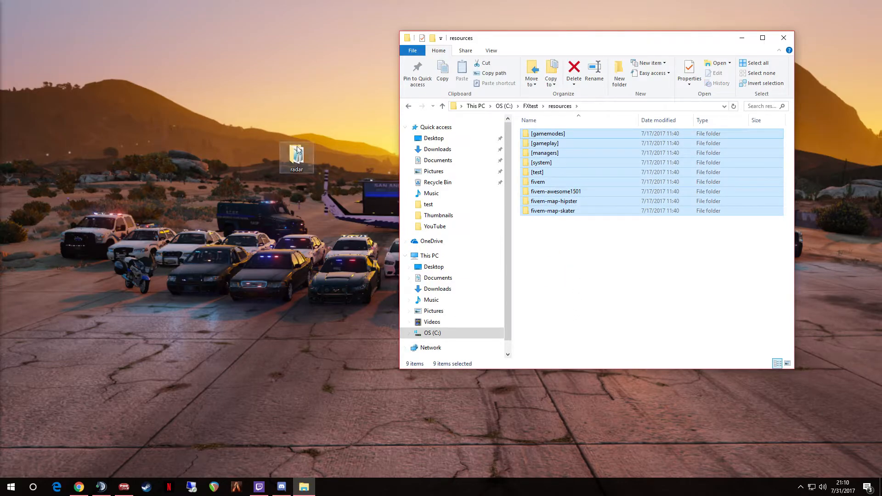
pyautogui.moveTo(297, 156); pyautogui.dragTo(305, 196)
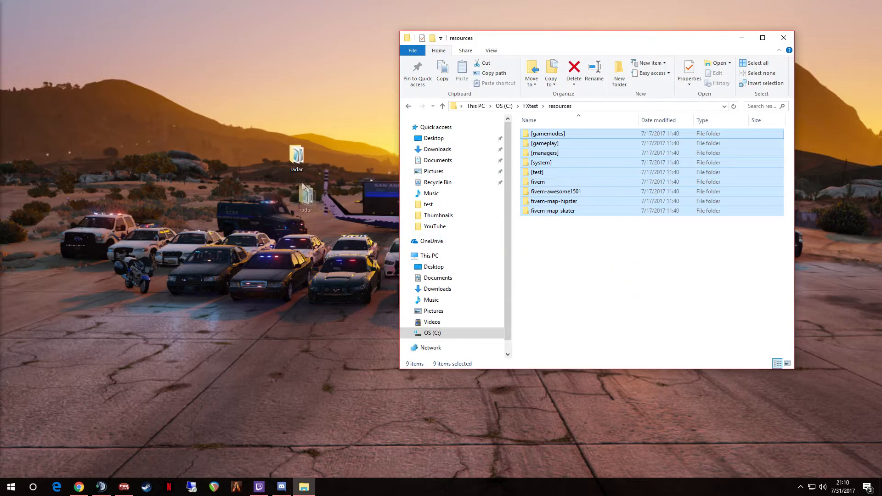
pyautogui.click(561, 254)
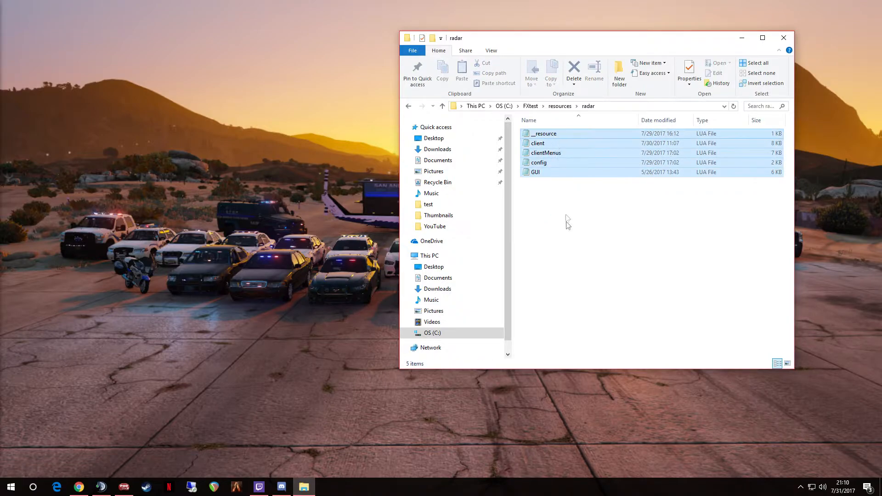
pyautogui.moveTo(652, 181)
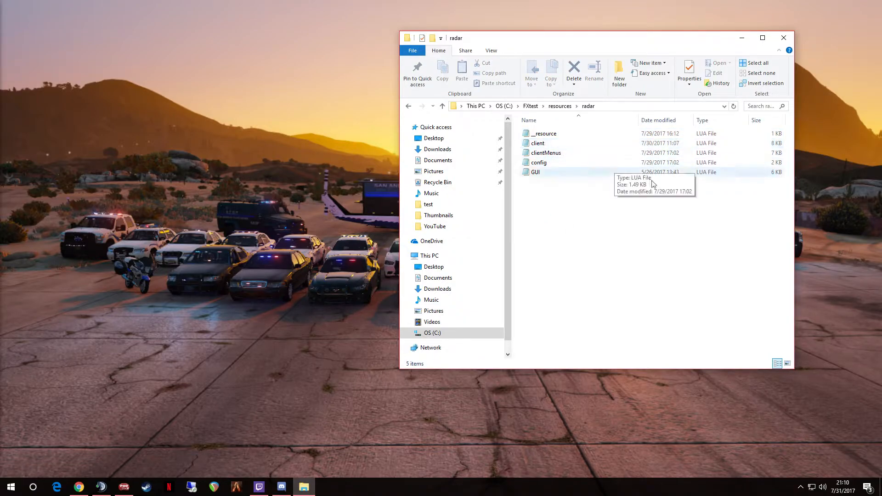
# Review config.lua's language and text settings in Notepad.
pyautogui.doubleClick(538, 162)
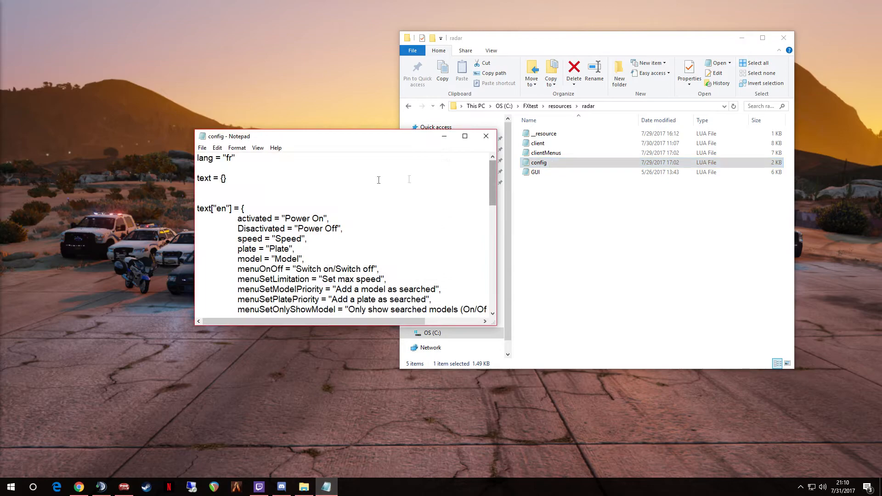
pyautogui.scroll(-3)
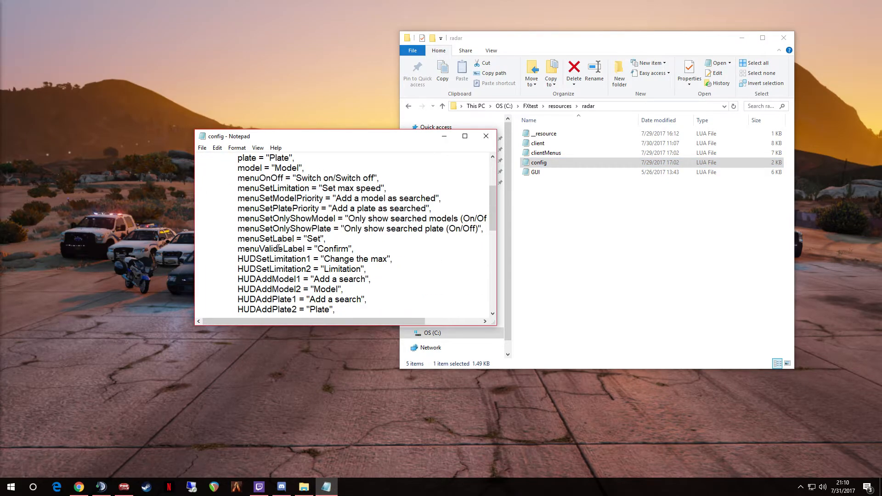
pyautogui.scroll(-3)
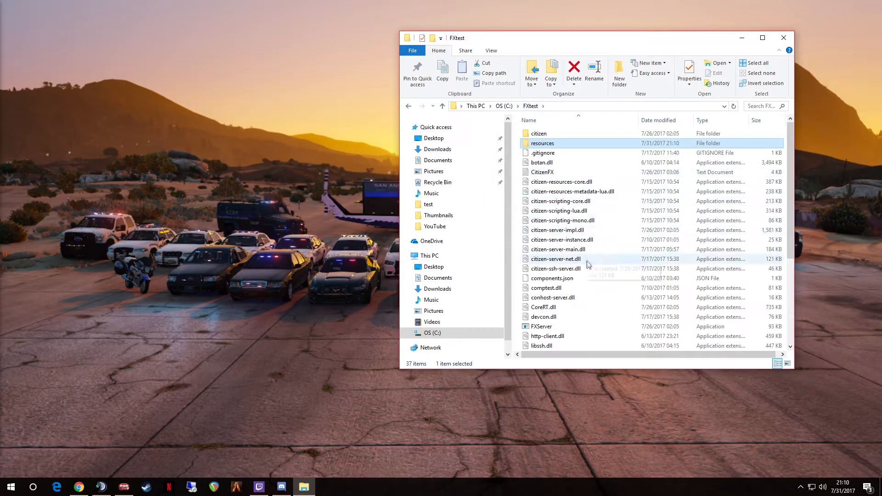
# Locate server.cfg in the FXtest folder and open it in Notepad++.
pyautogui.scroll(-3)
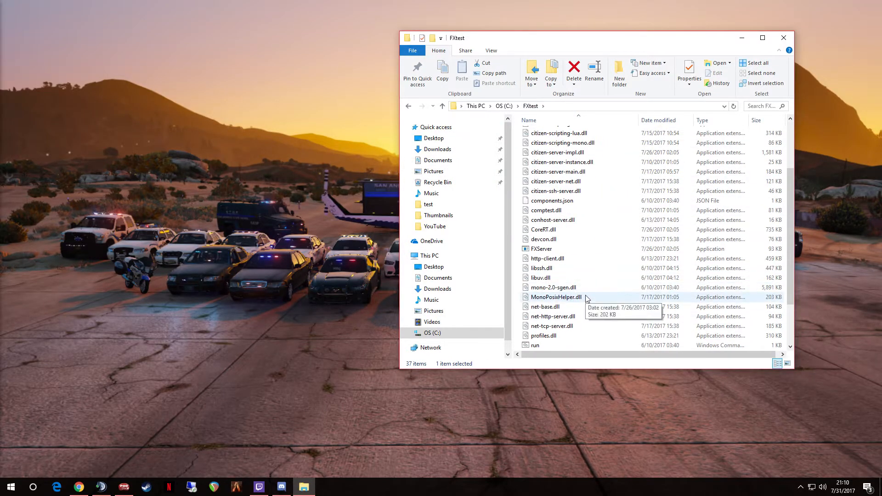
pyautogui.scroll(-3)
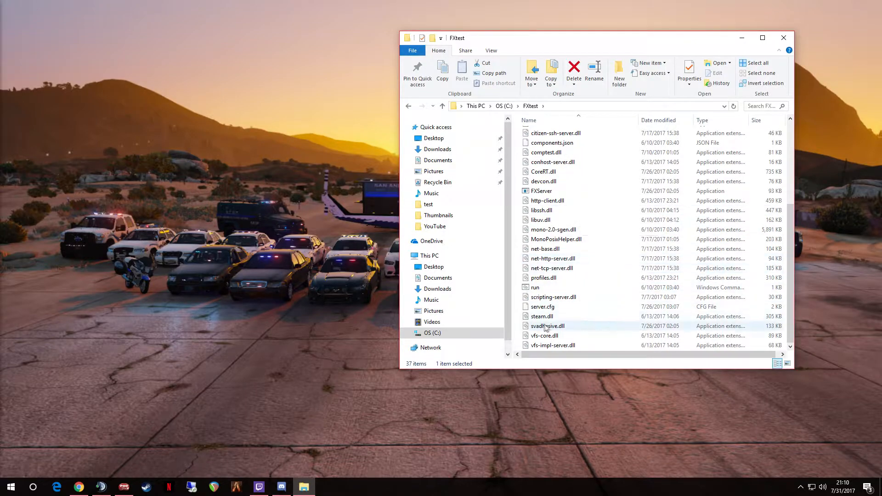
pyautogui.rightClick(542, 307)
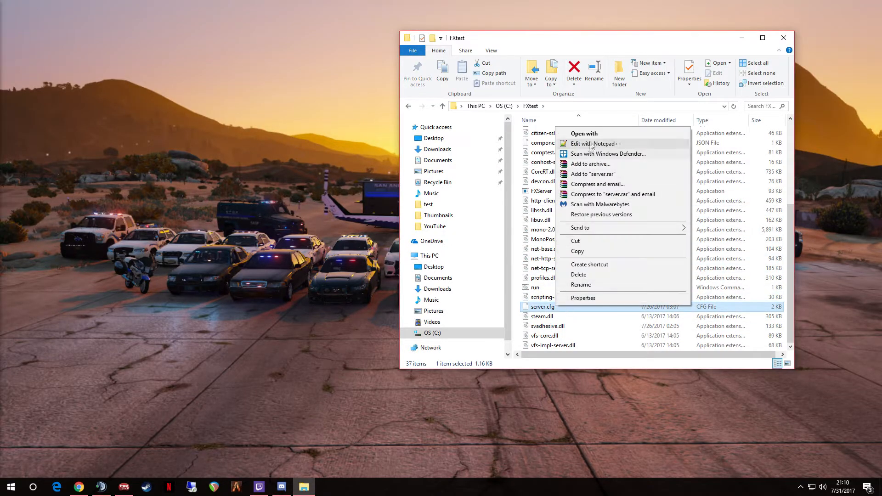
pyautogui.click(595, 144)
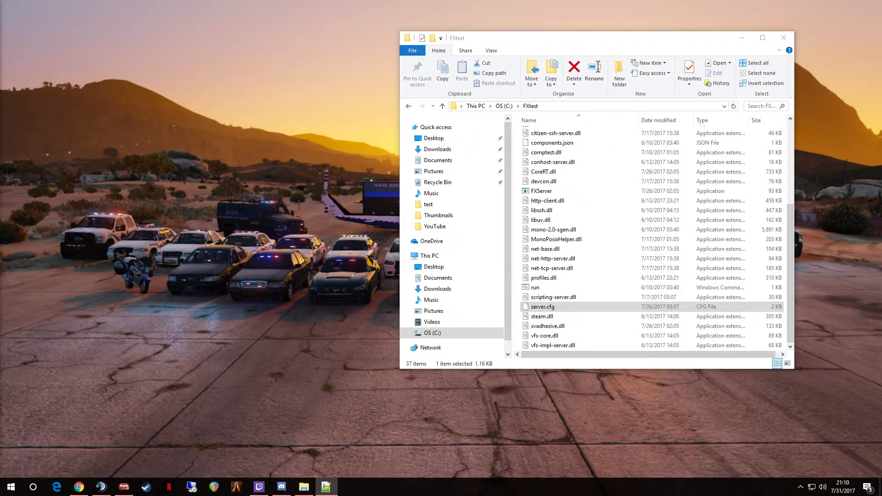
pyautogui.doubleClick(542, 307)
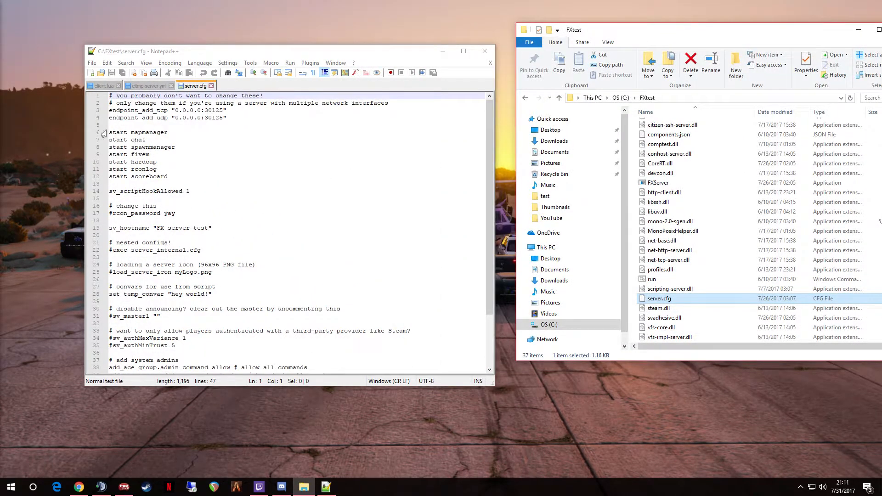
# Insert 'start radar' after the start scoreboard line, checking the resource name, and save server.cfg.
pyautogui.click(167, 177)
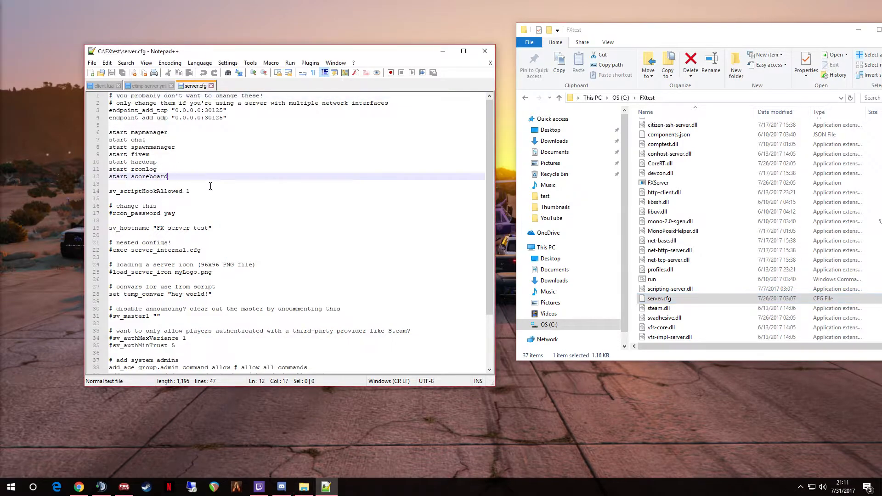
pyautogui.write('start')
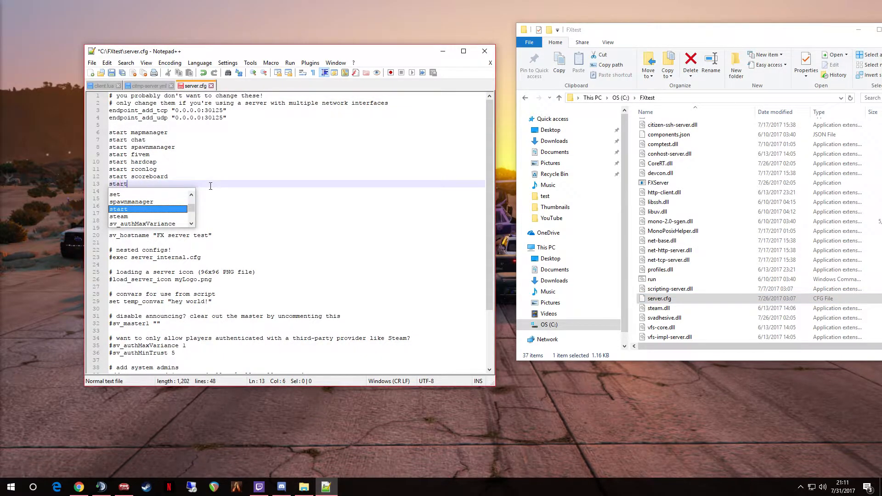
pyautogui.scroll(3)
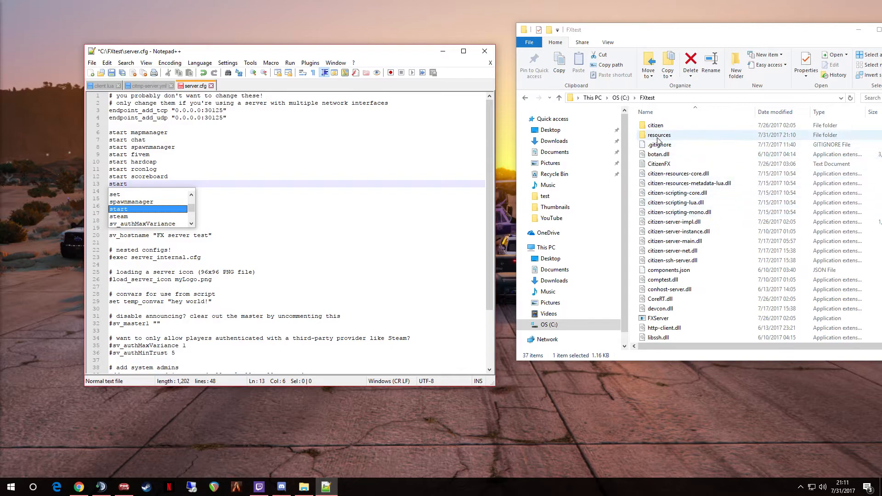
pyautogui.doubleClick(658, 134)
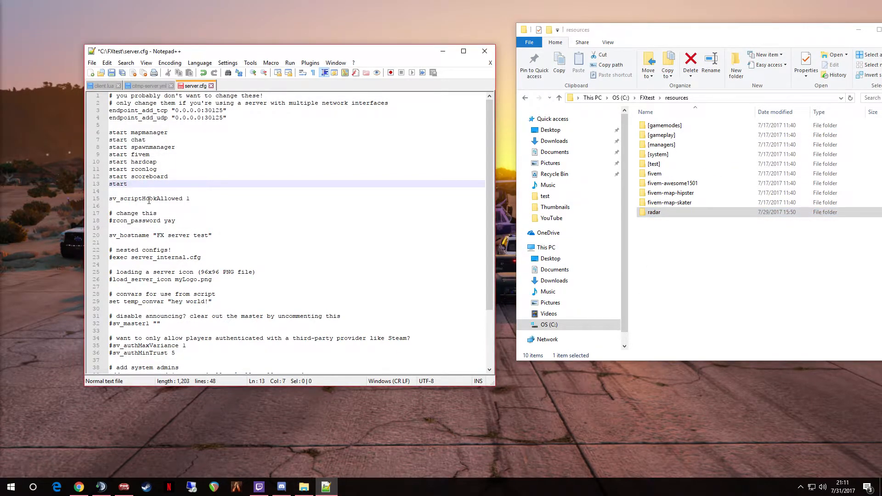
pyautogui.write('rad')
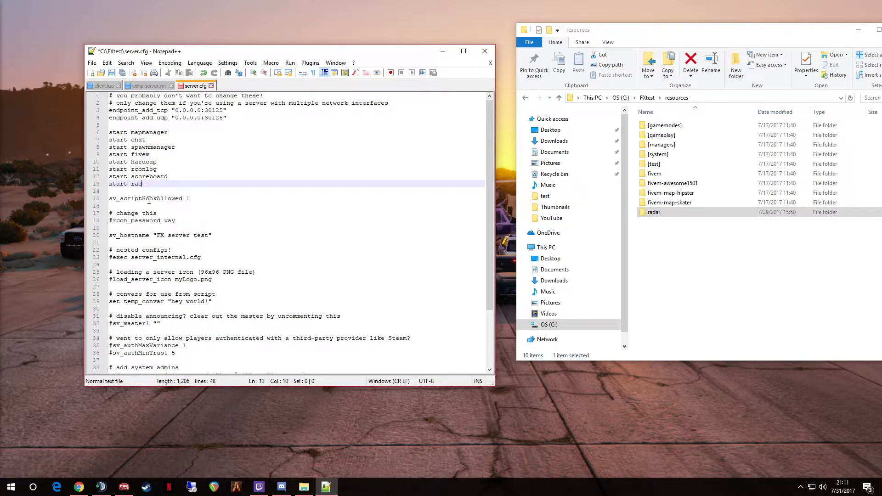
pyautogui.write('ar')
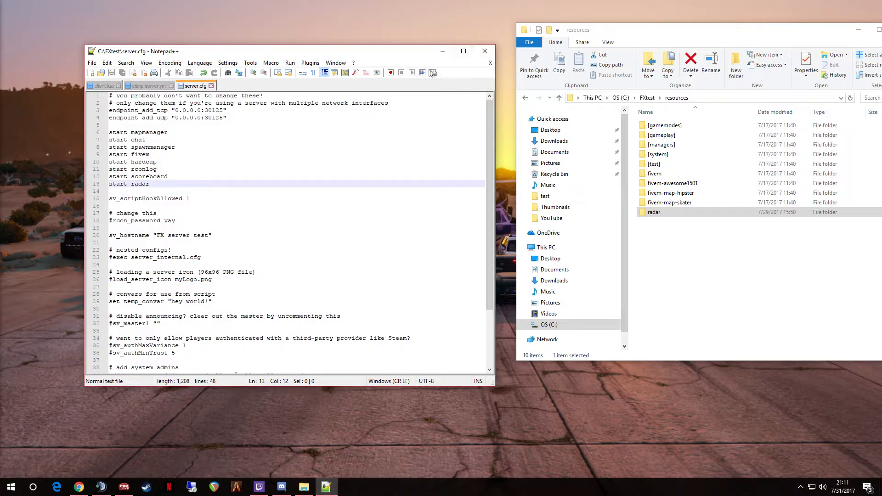
pyautogui.moveTo(107, 65)
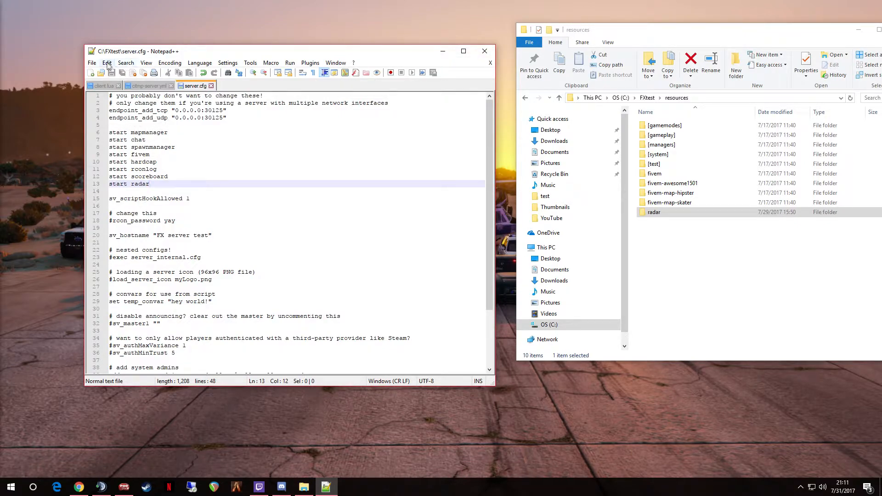
pyautogui.click(91, 63)
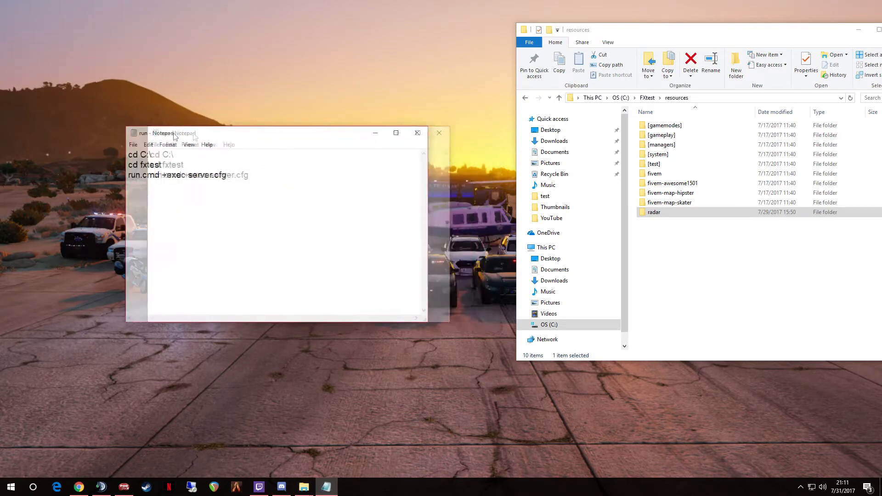
# Close the run commands file in Notepad.
pyautogui.click(417, 132)
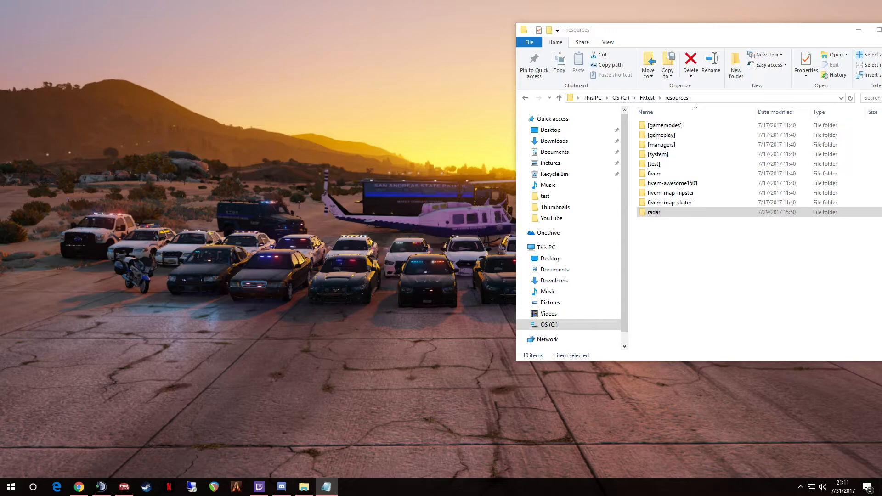
pyautogui.moveTo(259, 221)
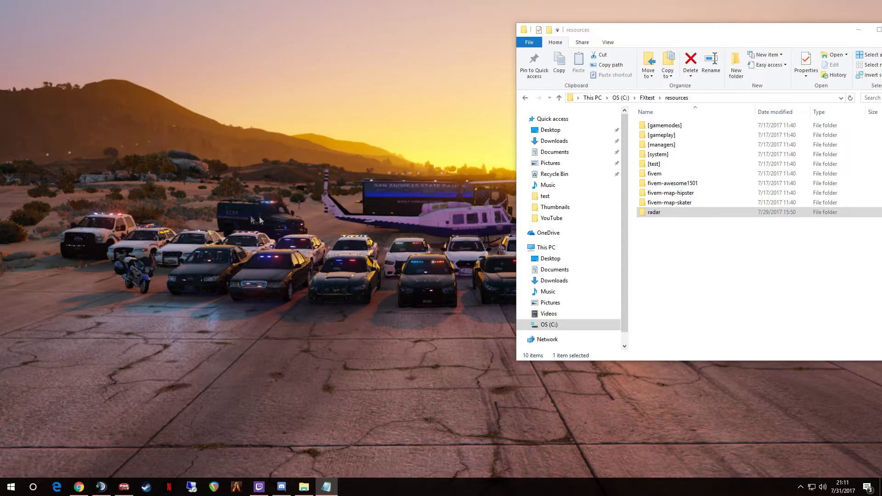
pyautogui.moveTo(229, 188)
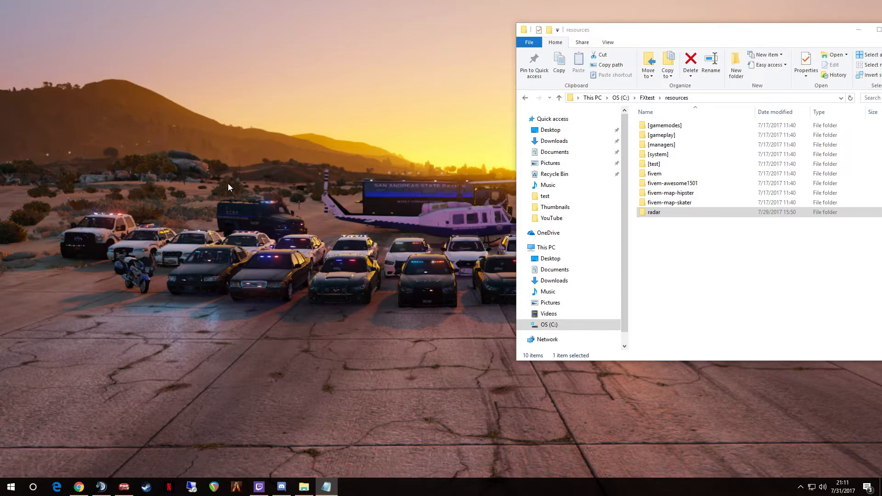
pyautogui.moveTo(643, 102)
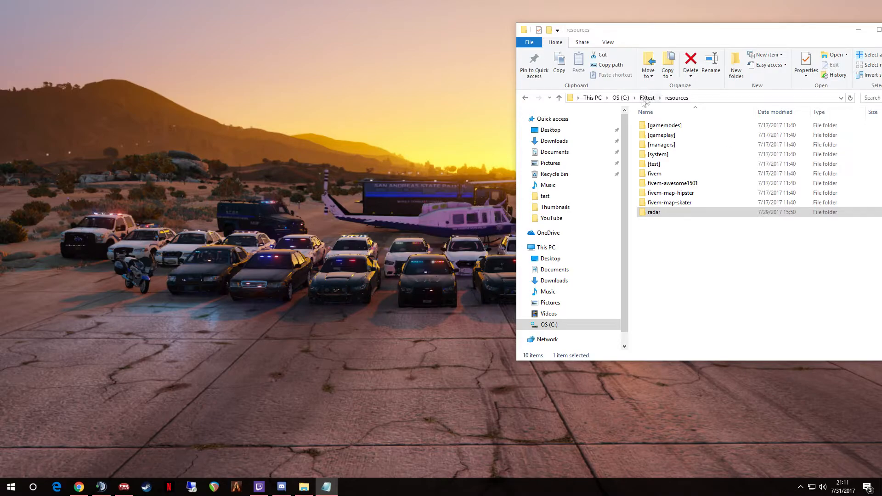
pyautogui.moveTo(39, 472)
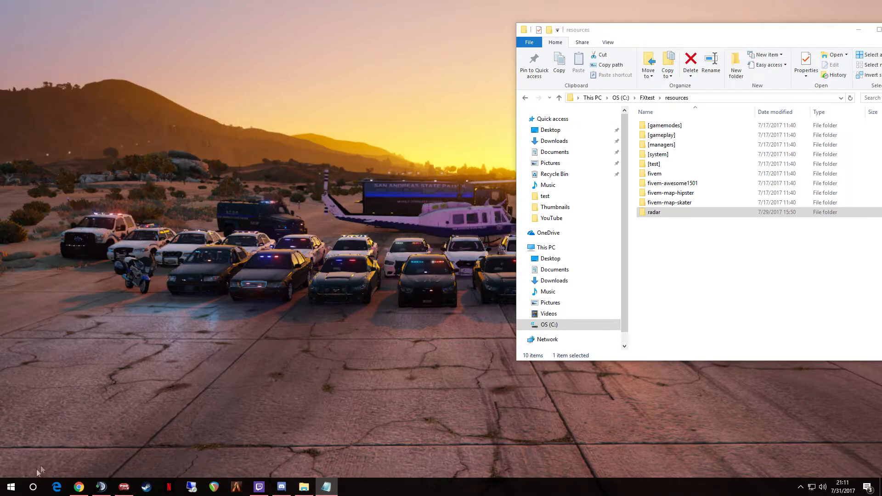
pyautogui.moveTo(274, 215)
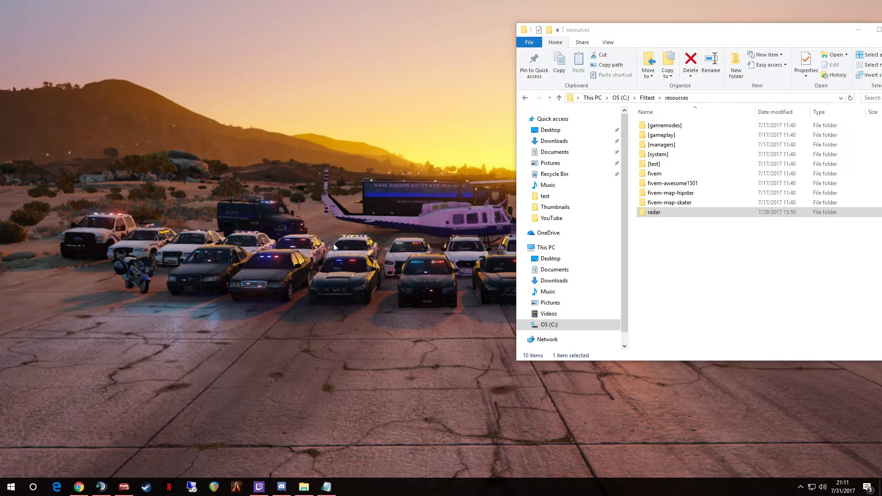
pyautogui.moveTo(273, 220)
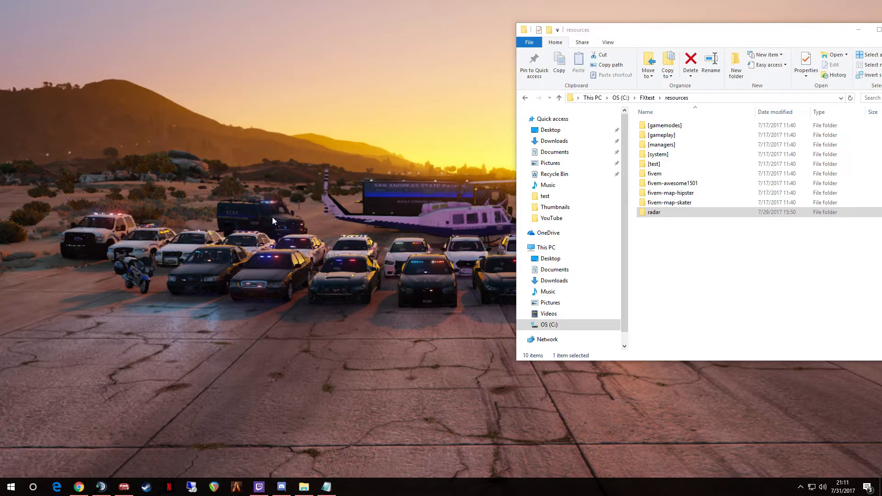
# Create a new desktop folder named FXbat.
pyautogui.rightClick(275, 220)
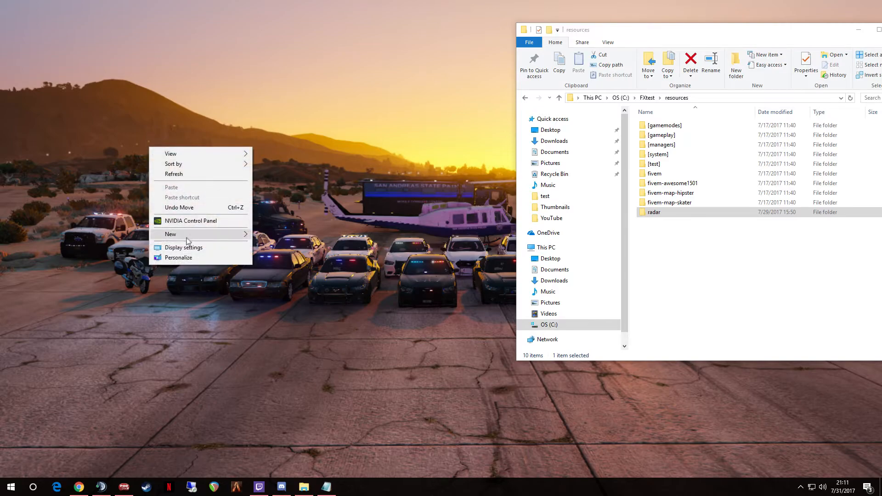
pyautogui.click(171, 234)
pyautogui.write('FX')
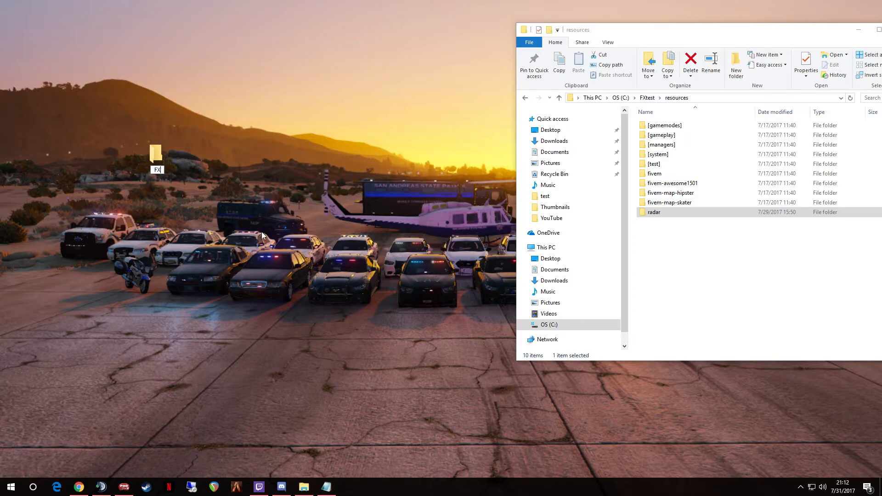
pyautogui.write('bat')
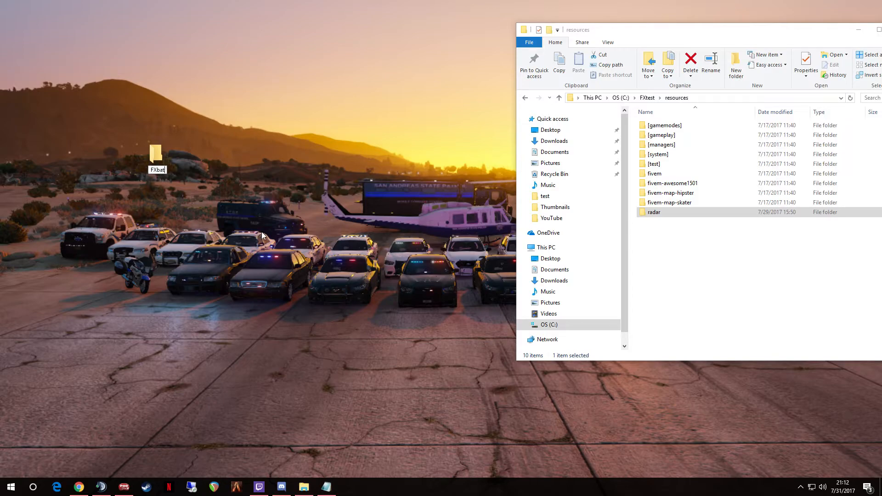
pyautogui.click(157, 153)
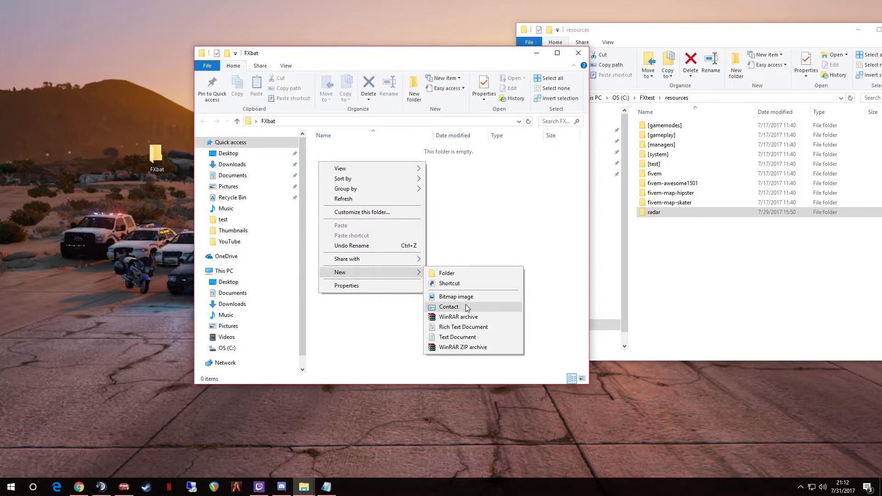
# Create run.bat as a new text document in FXbat and open it in Notepad++.
pyautogui.click(458, 336)
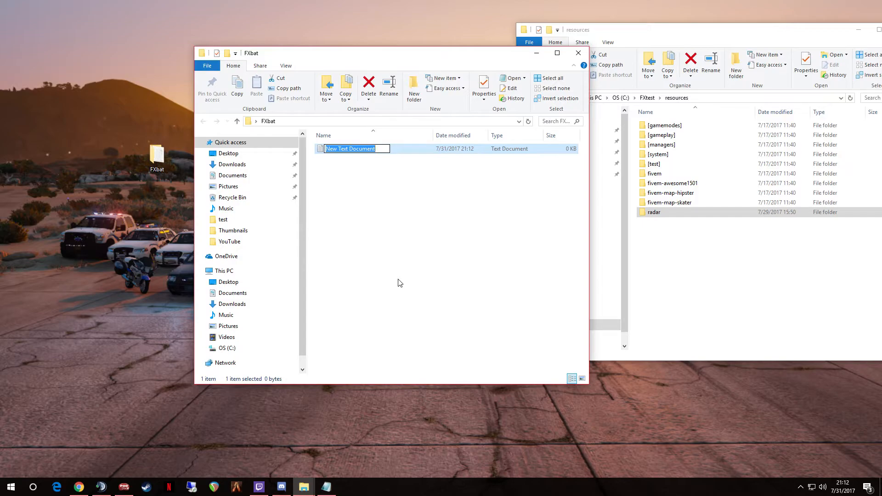
pyautogui.write('run.bat')
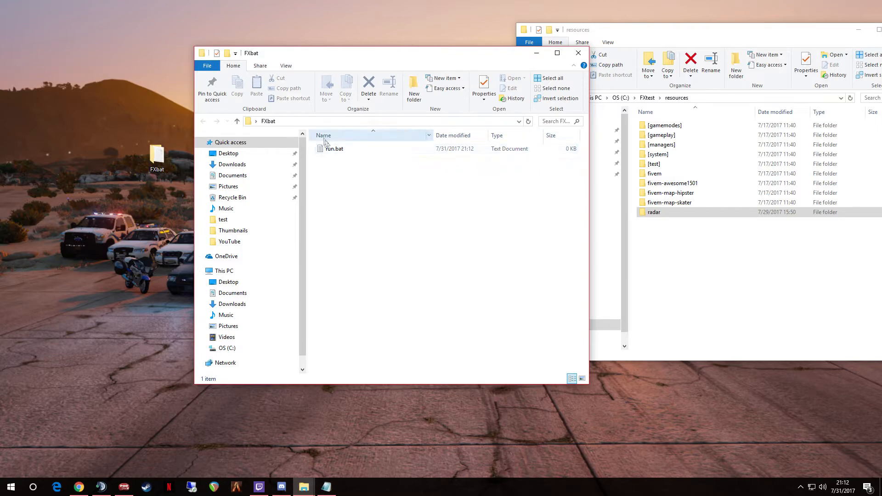
pyautogui.doubleClick(334, 148)
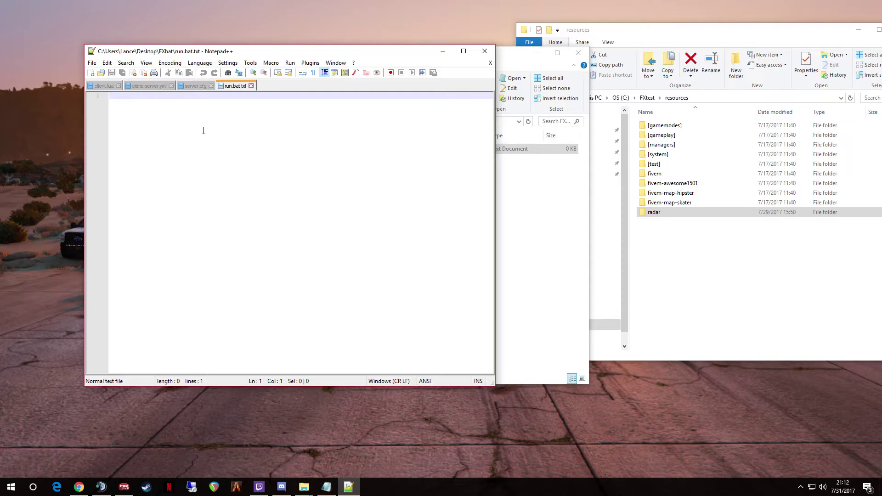
# Write the first two script lines: cd C:\ and cd FXtest.
pyautogui.write('cd C')
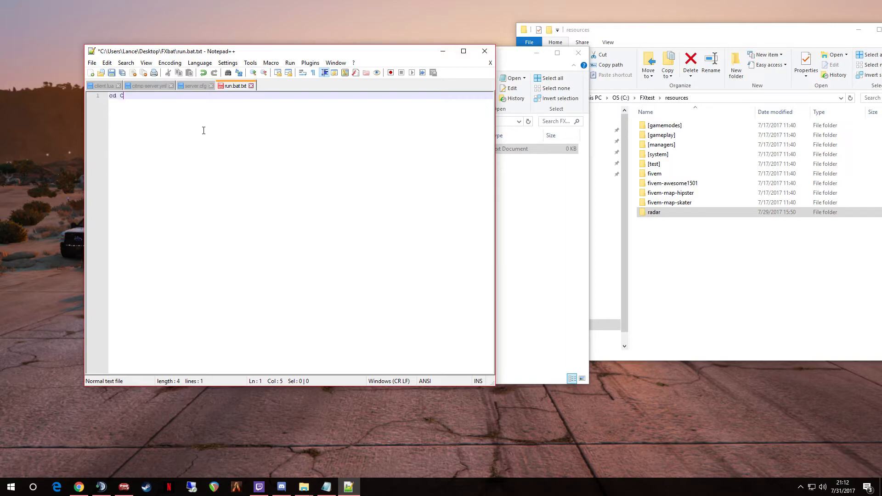
pyautogui.write(':')
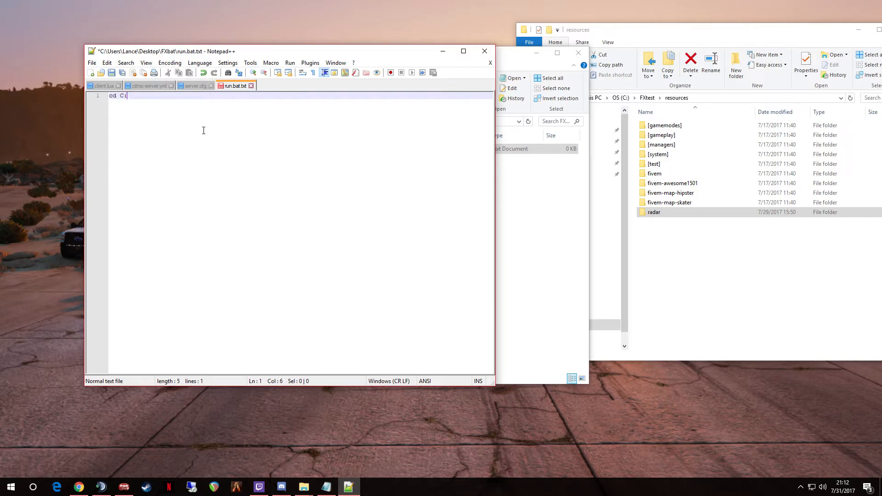
pyautogui.write('\\')
pyautogui.write('cd')
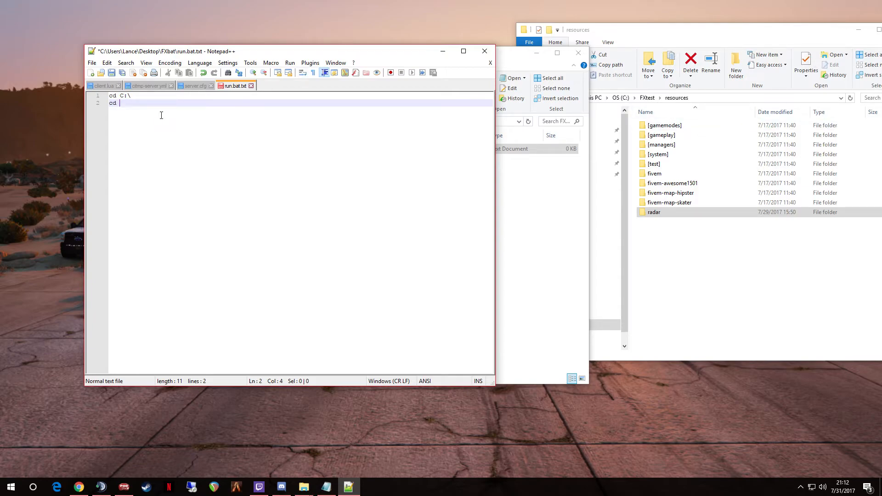
pyautogui.write('FXtest')
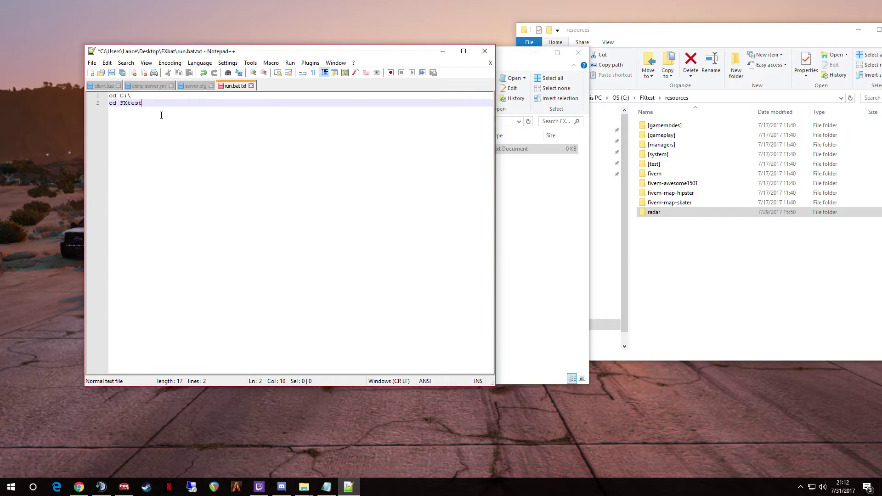
# Add a third line reading run.cmd +exec server.cfg.
pyautogui.press('Return')
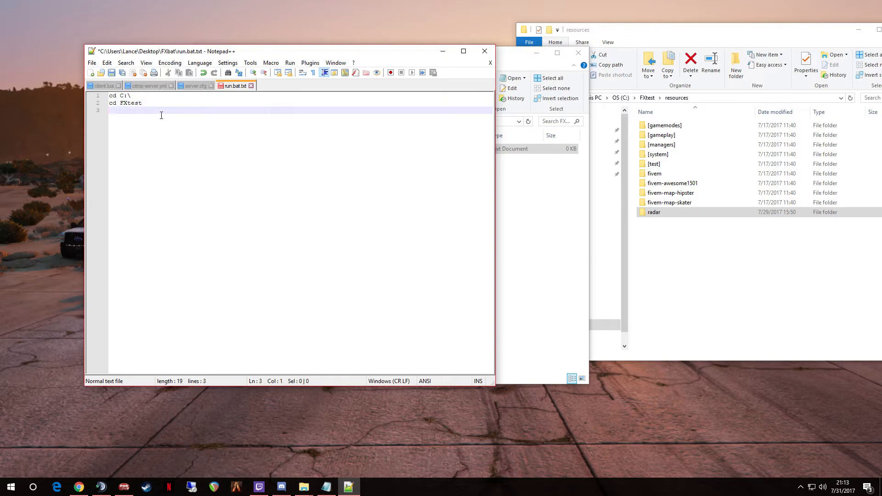
pyautogui.write('run.')
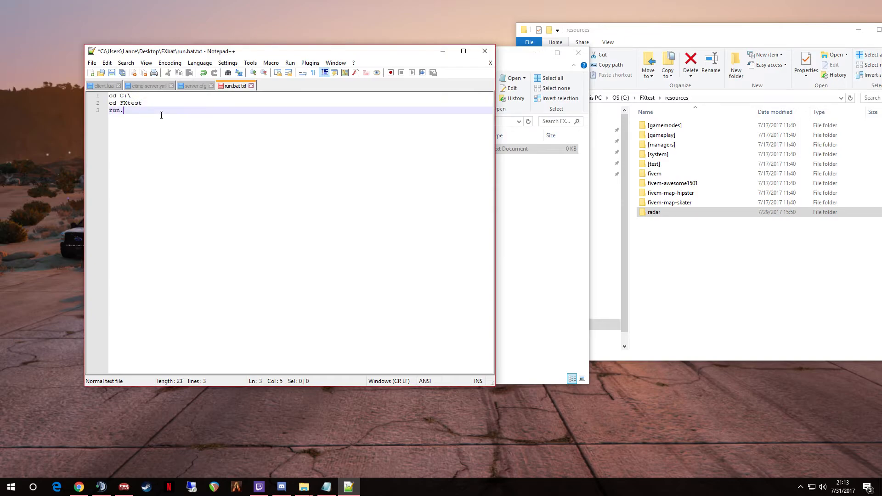
pyautogui.write('cmd')
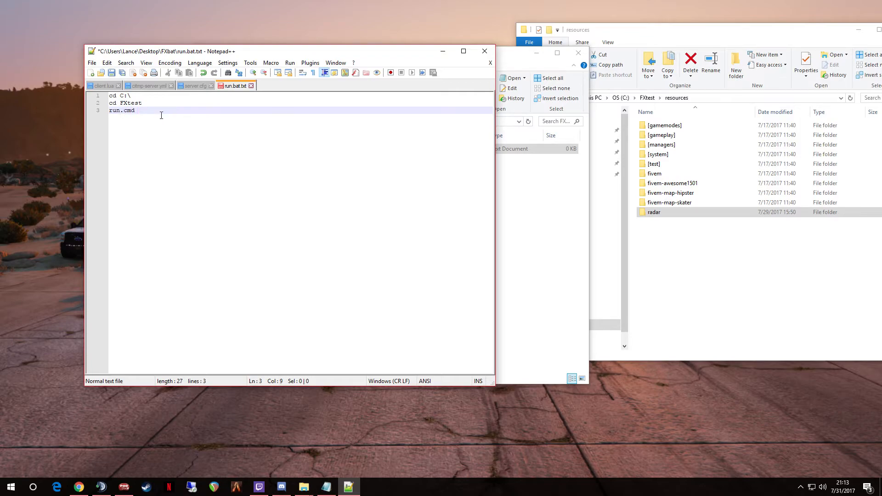
pyautogui.write('+exec')
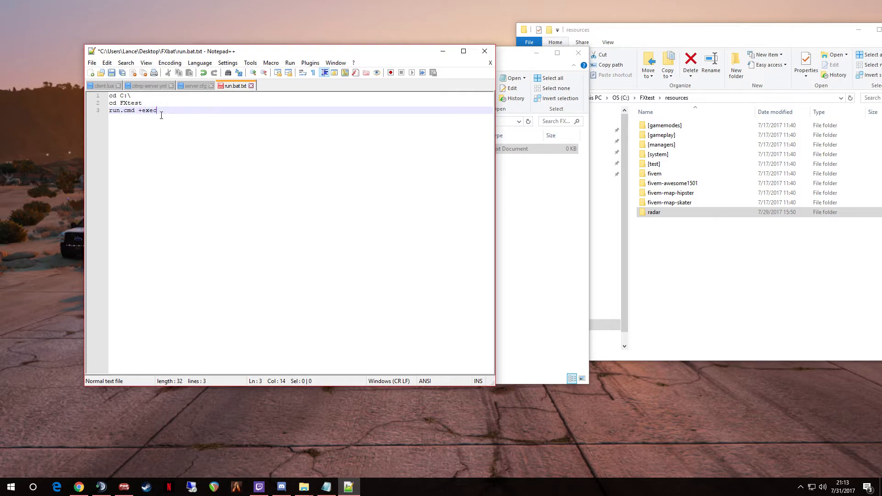
pyautogui.write('server')
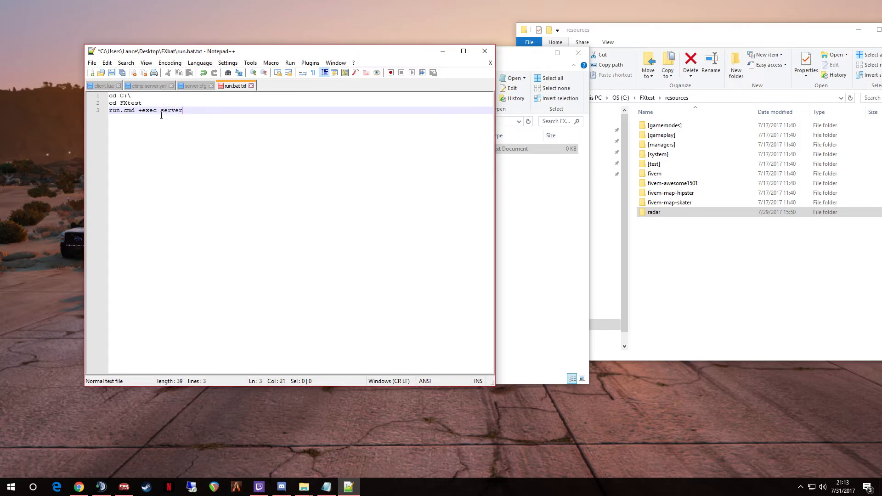
pyautogui.write('.')
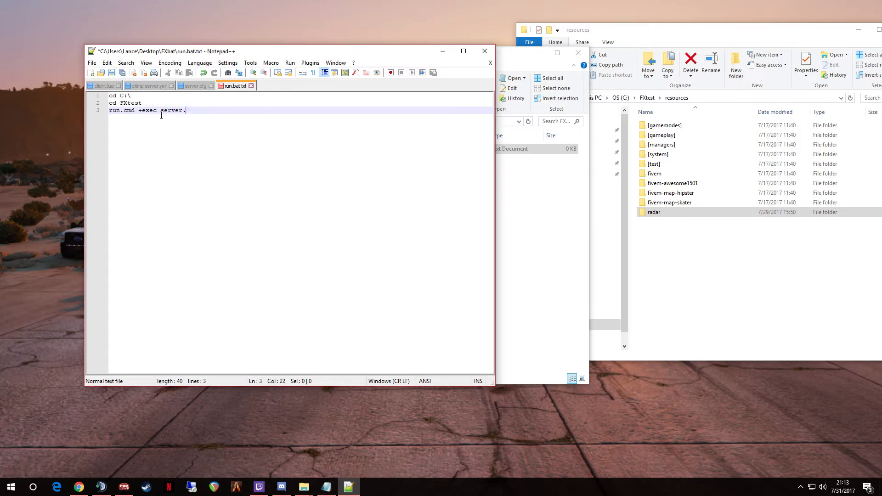
pyautogui.write('cfg')
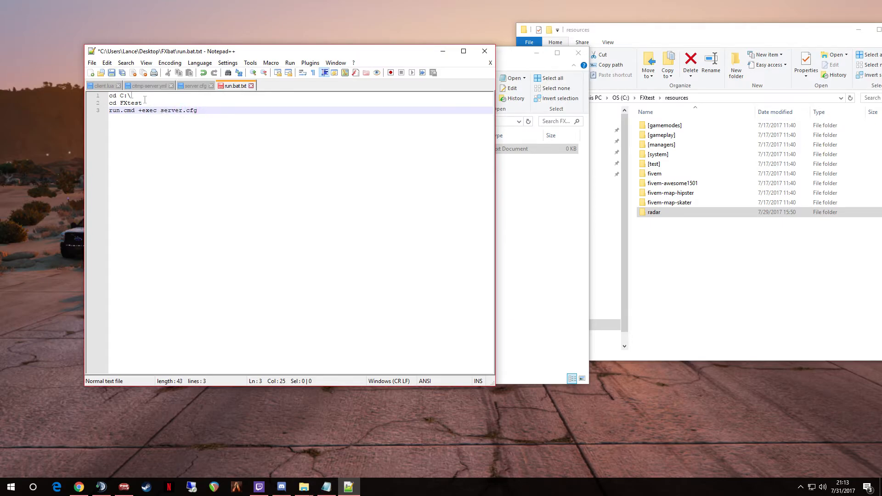
# Save the script via Save As into FXbat as run.bat.
pyautogui.click(91, 62)
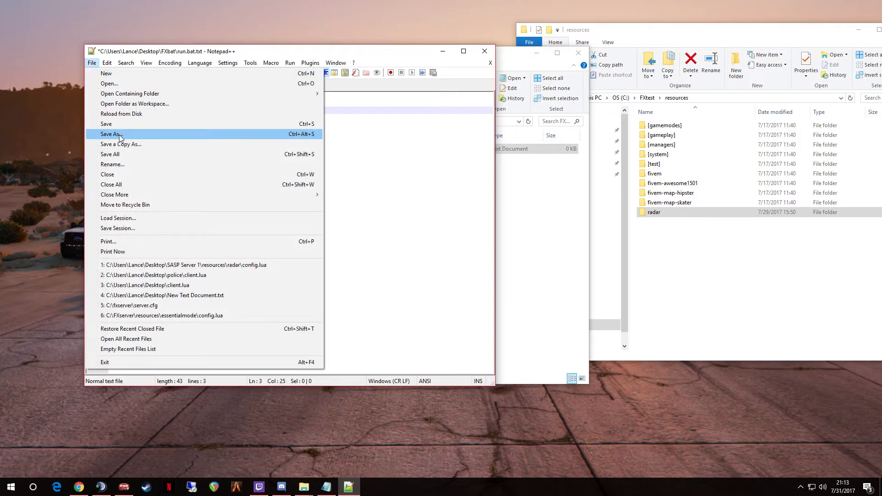
pyautogui.click(111, 135)
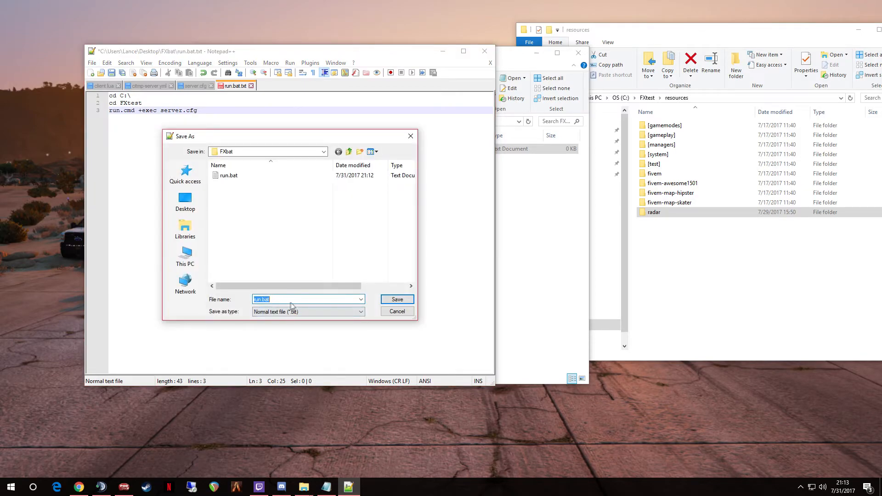
pyautogui.moveTo(417, 385)
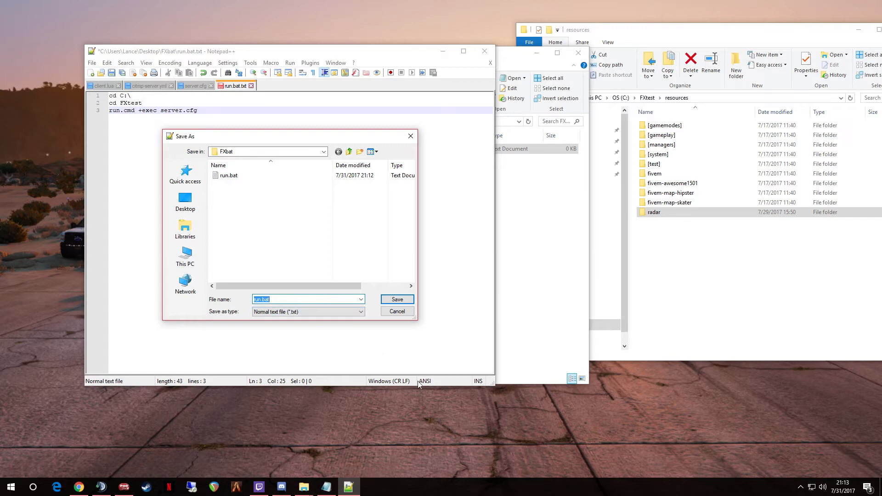
pyautogui.moveTo(397, 312)
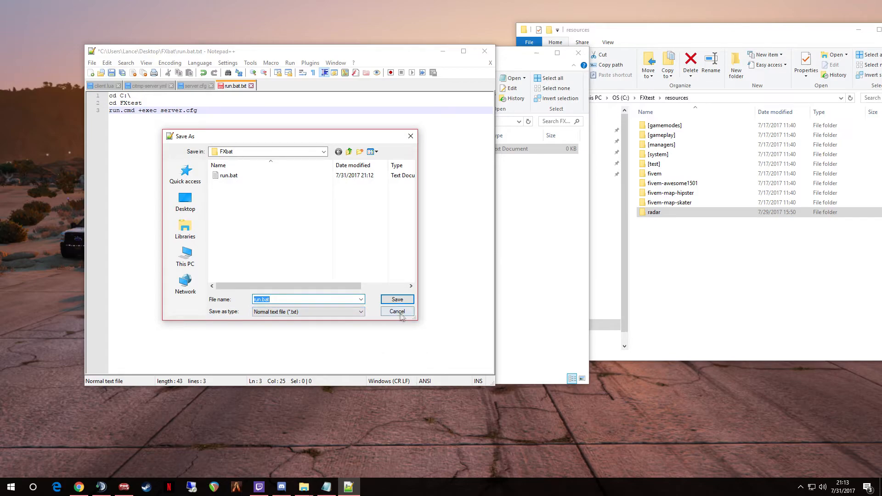
pyautogui.click(360, 311)
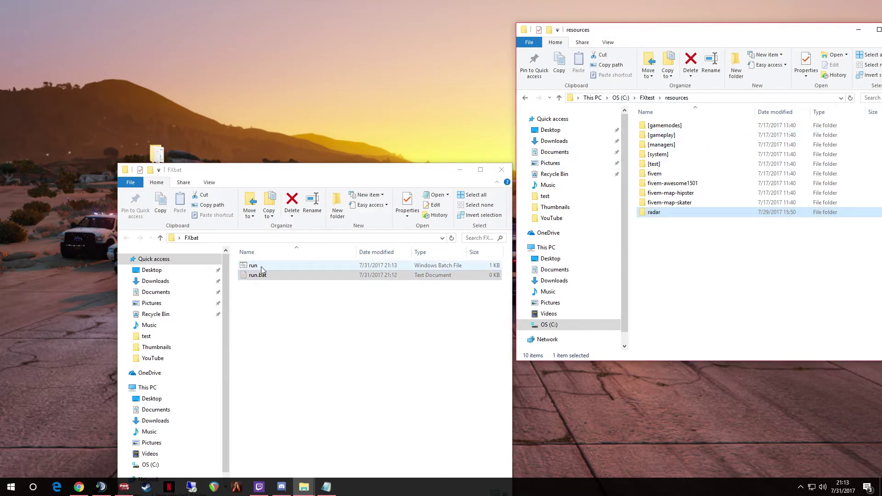
# Launch the server from the run batch file and pause the console to read its output.
pyautogui.doubleClick(252, 265)
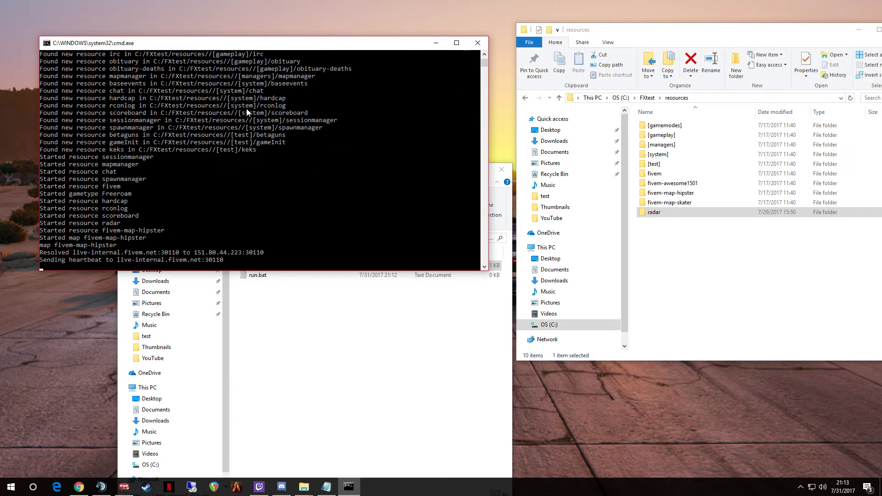
pyautogui.moveTo(95, 219)
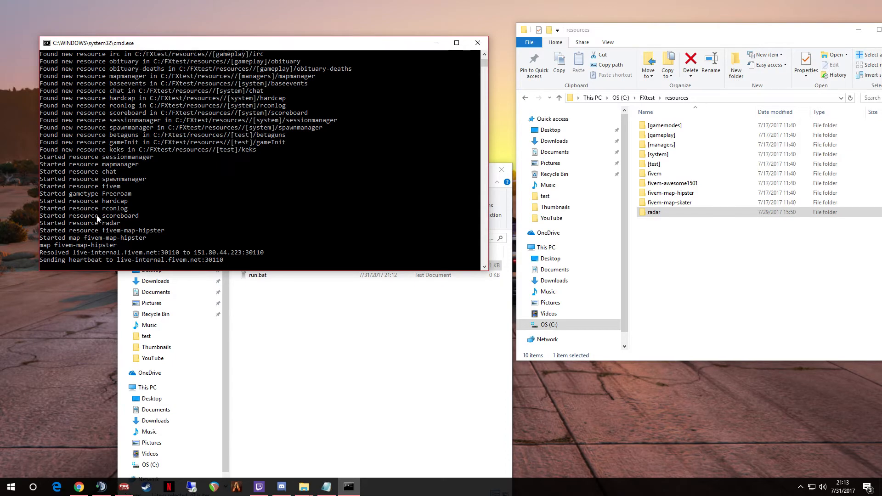
pyautogui.click(257, 186)
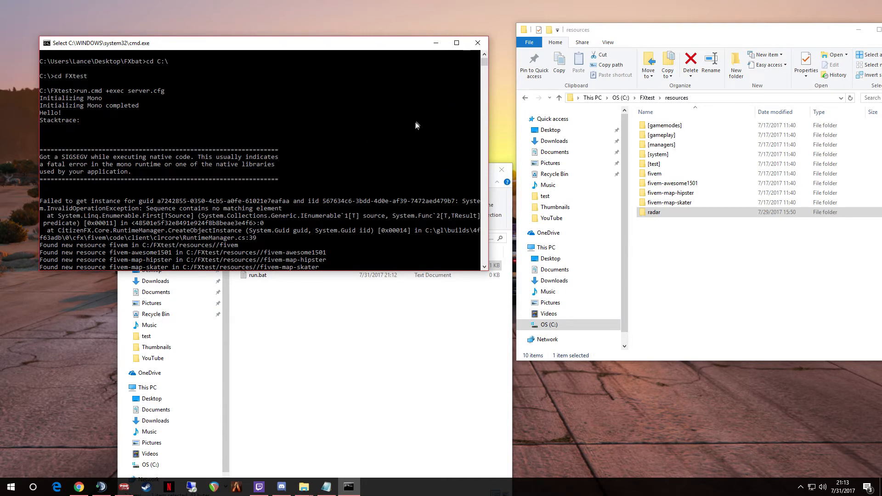
pyautogui.moveTo(88, 75)
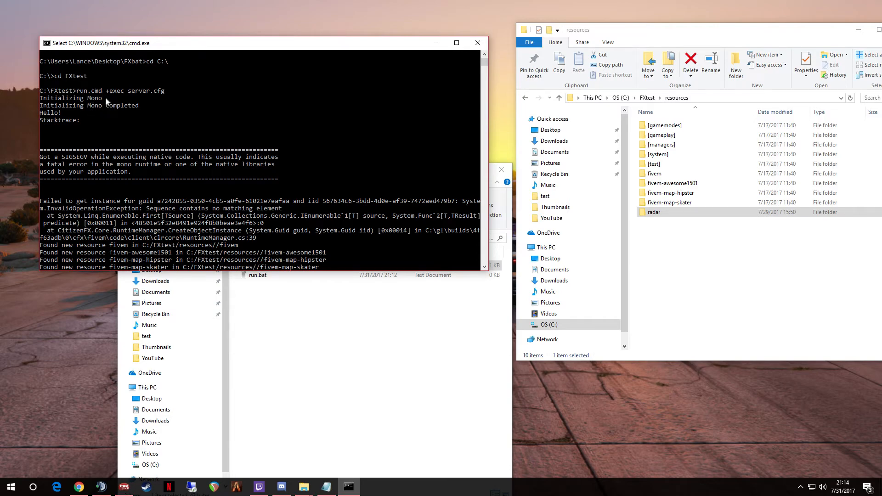
pyautogui.moveTo(150, 132)
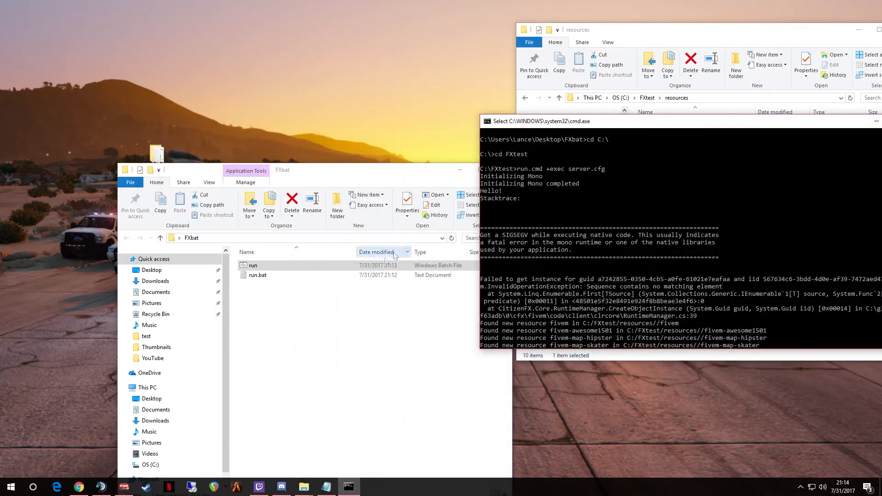
pyautogui.moveTo(782, 131)
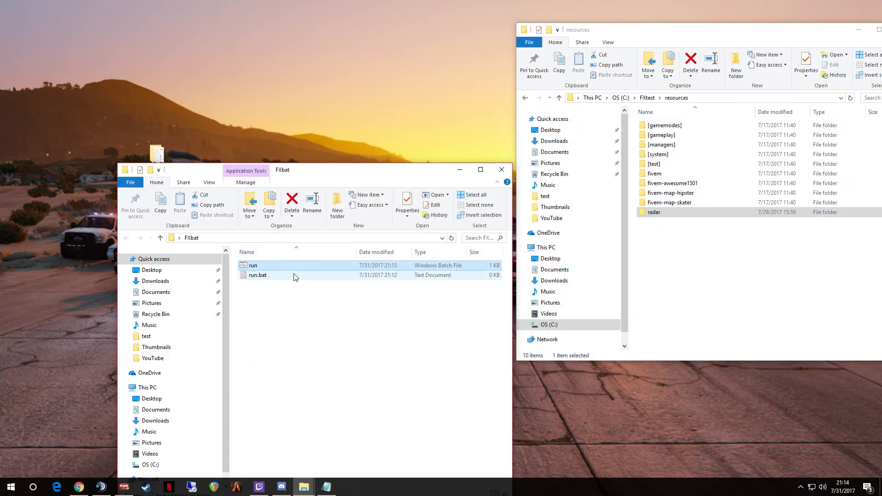
# Close the server console and reposition the FXbat folder window beside FXtest's resources.
pyautogui.doubleClick(254, 265)
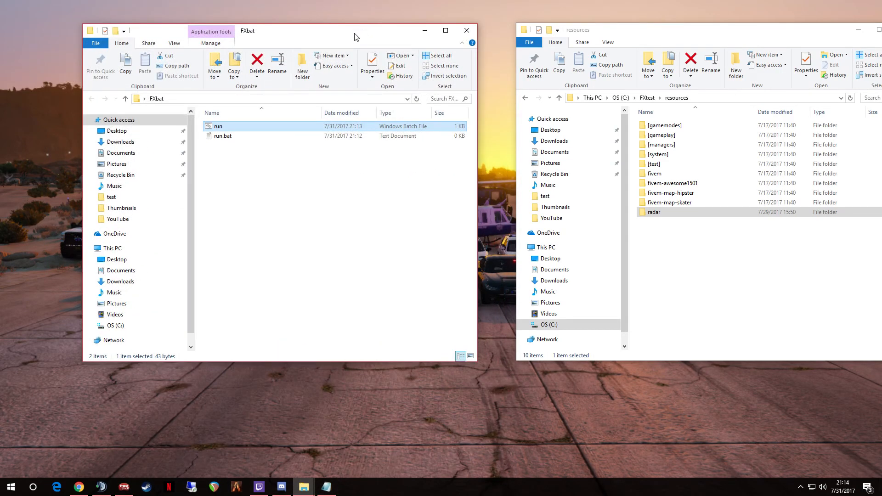
pyautogui.moveTo(301, 64)
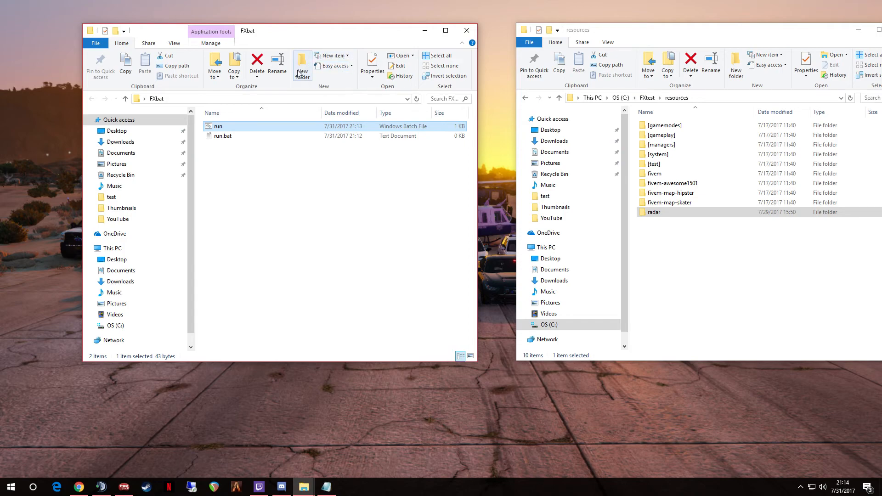
pyautogui.moveTo(277, 64)
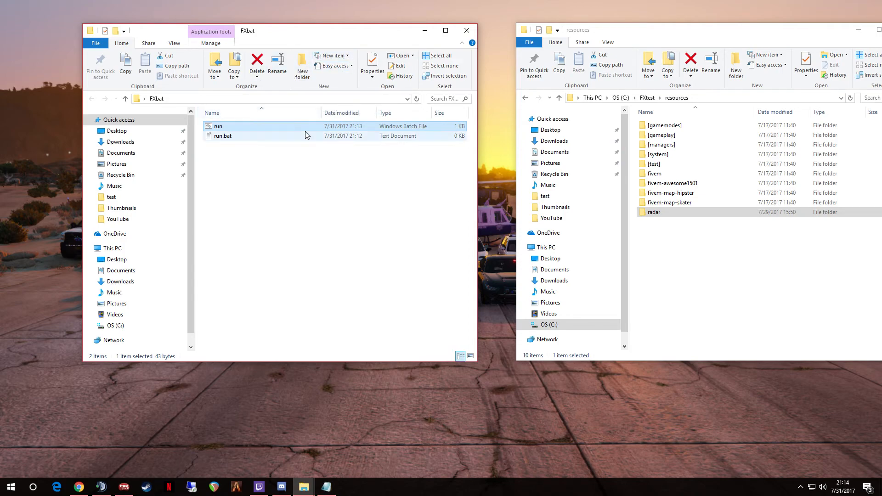
pyautogui.moveTo(295, 130)
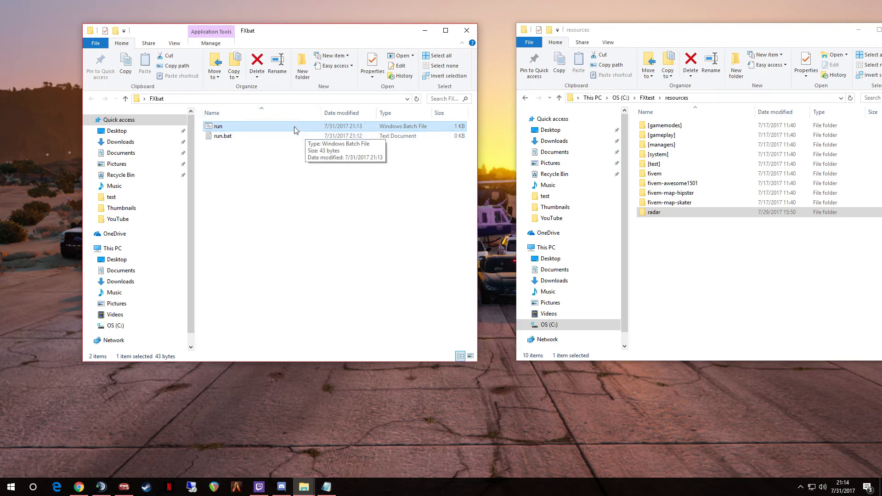
pyautogui.moveTo(262, 134)
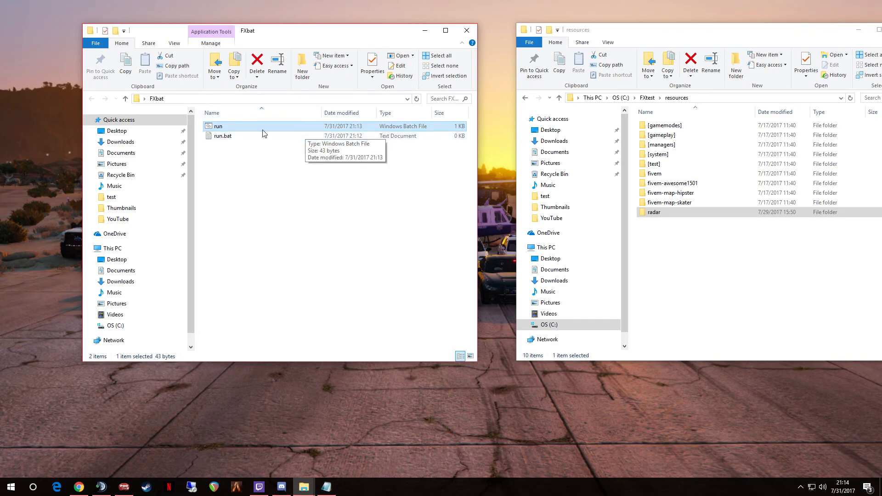
pyautogui.moveTo(348, 241)
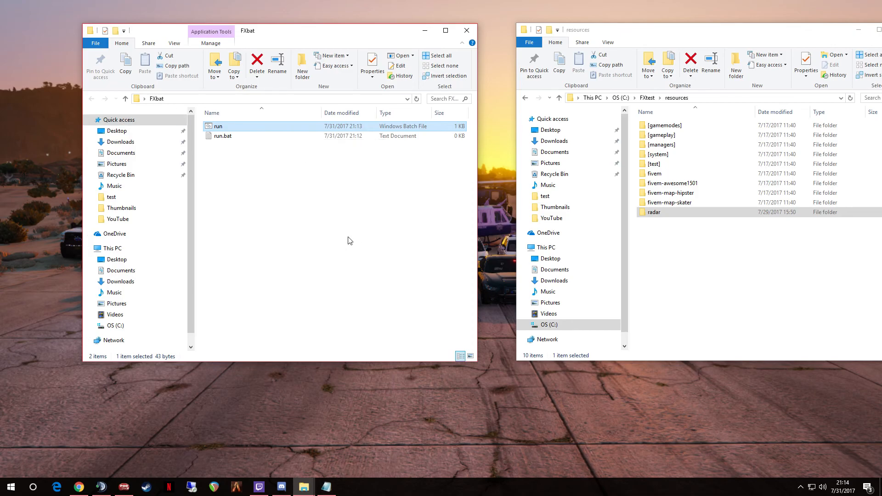
pyautogui.moveTo(282, 50)
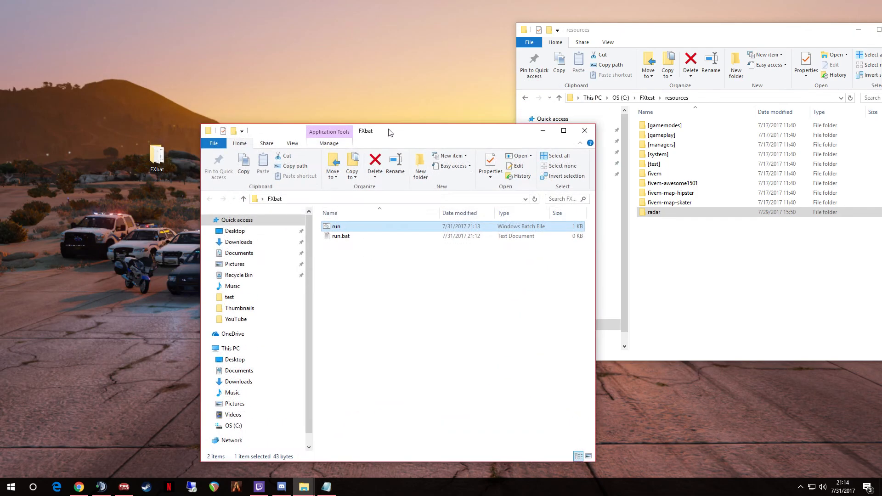
pyautogui.moveTo(388, 130); pyautogui.dragTo(353, 46)
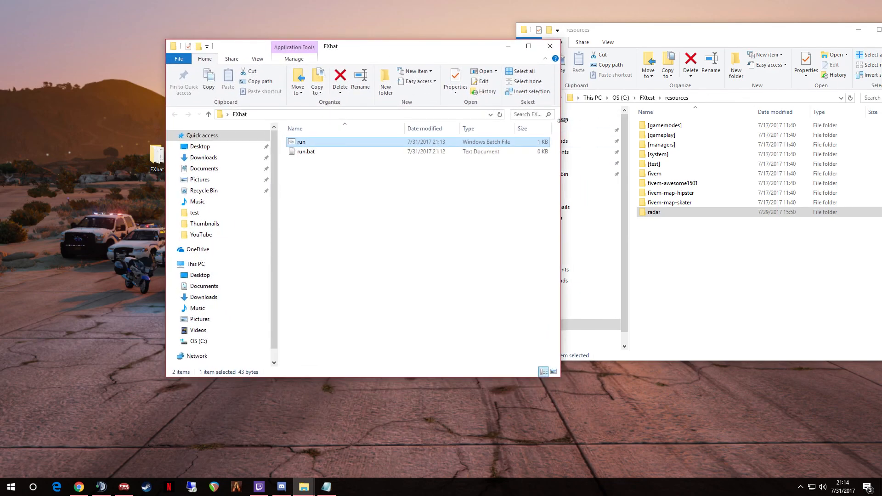